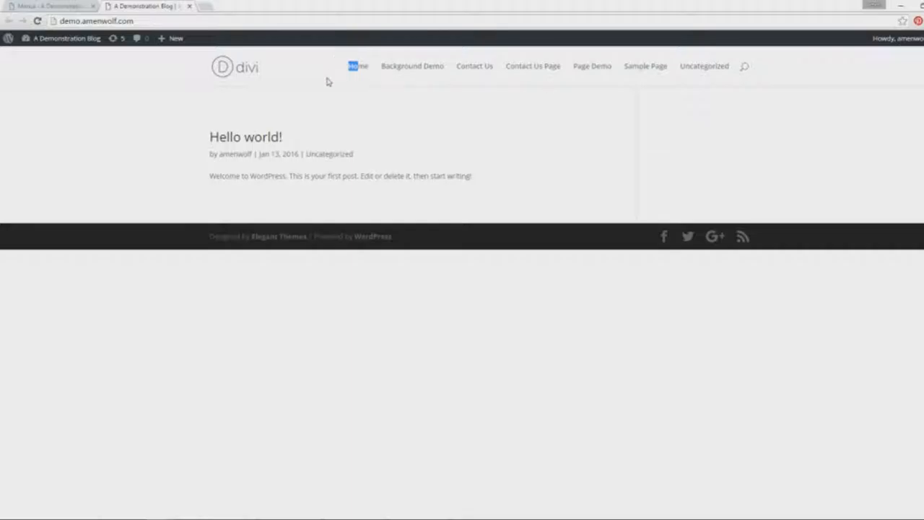
mouse_move(658, 121)
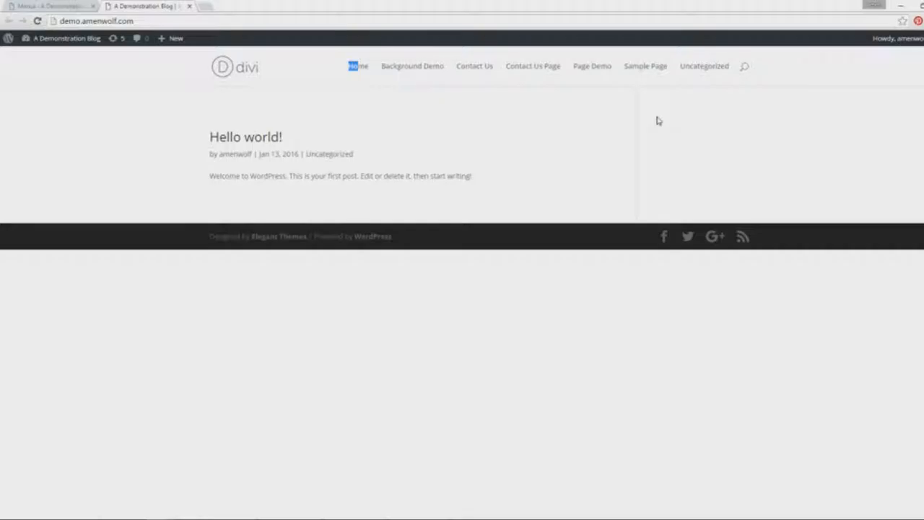
mouse_move(650, 116)
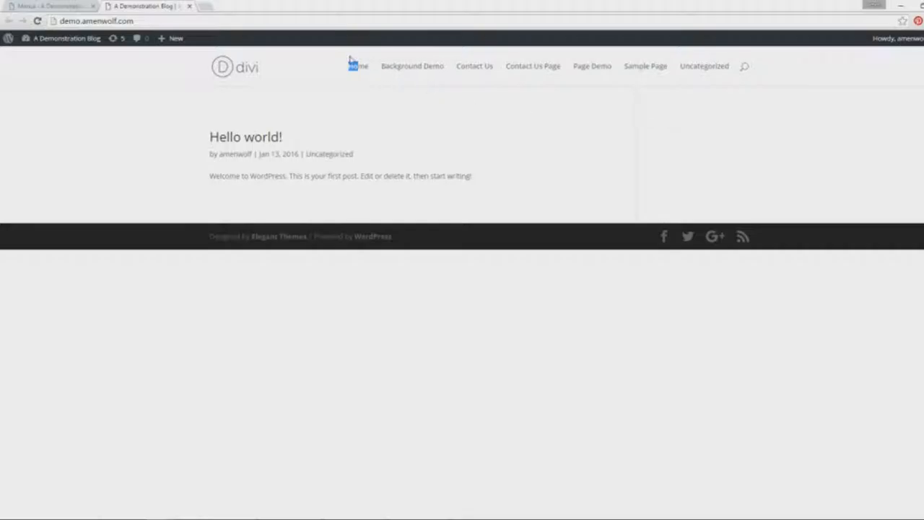
mouse_move(776, 121)
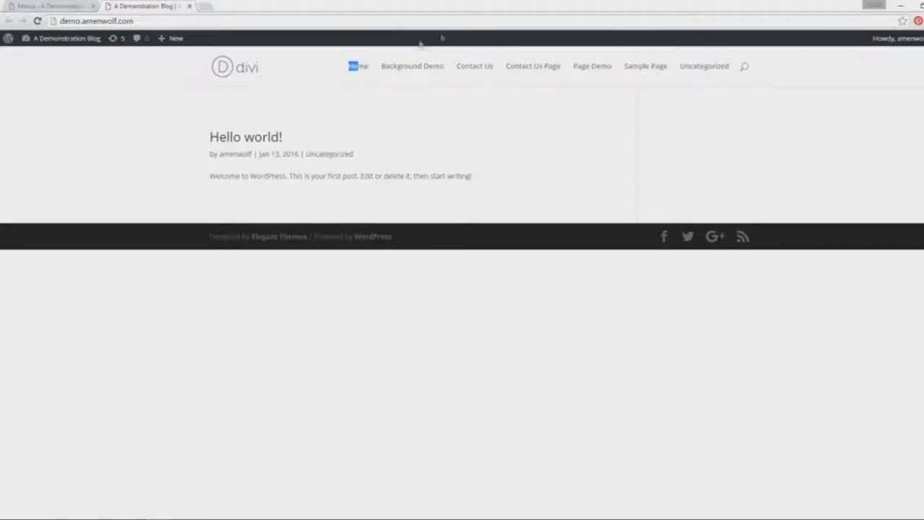
mouse_move(707, 129)
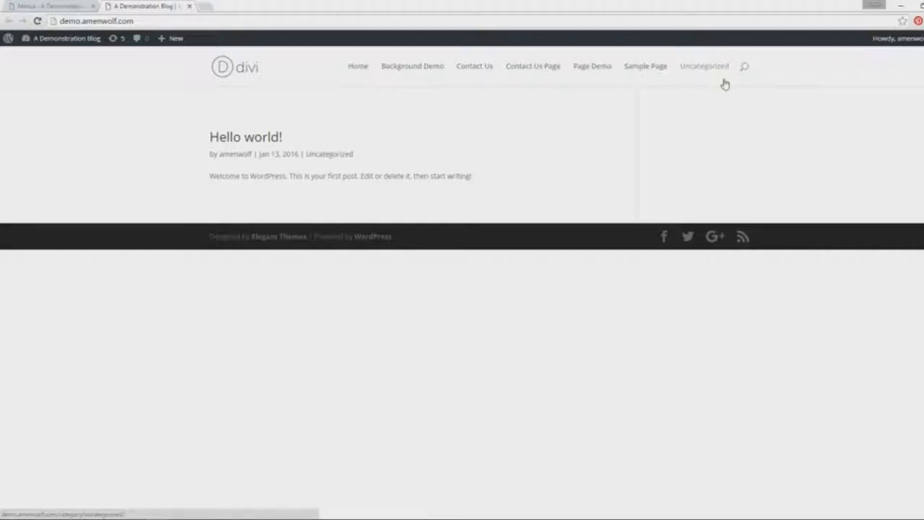
mouse_move(722, 90)
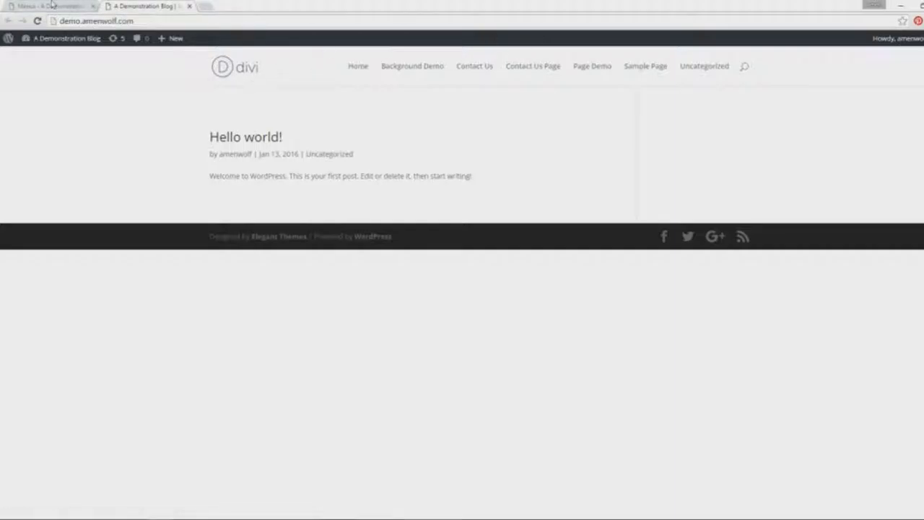
Bring up the WordPress admin dashboard and look down through its panels.
click(44, 6)
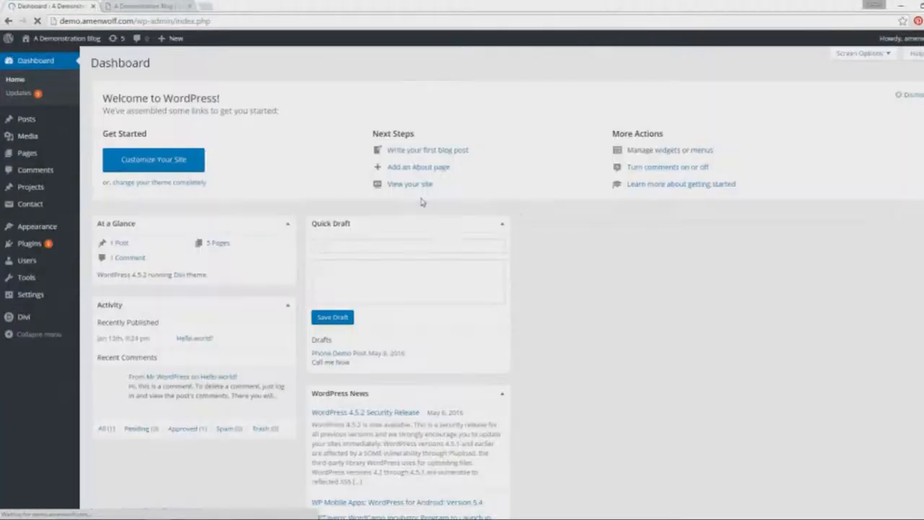
scroll(down, 3)
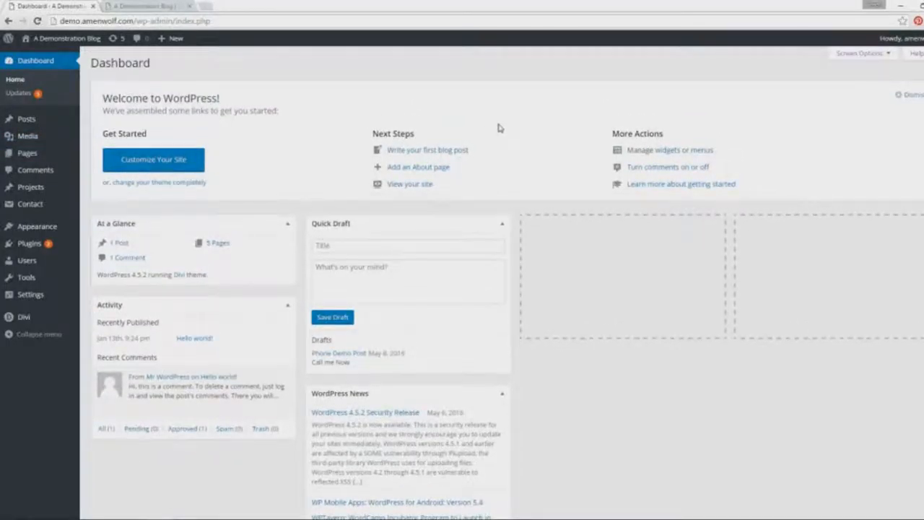
scroll(down, 3)
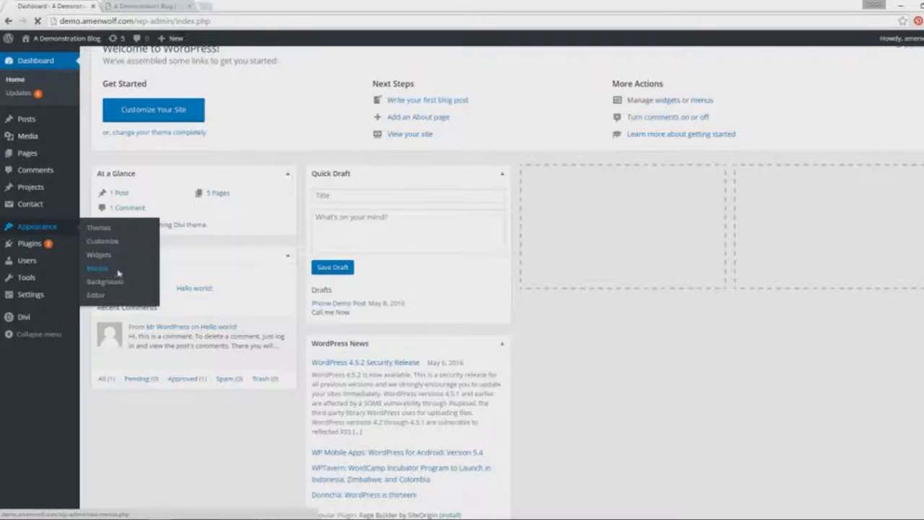
Go to Appearance > Menus and enter 'Main Nav' as the new menu's name.
click(97, 268)
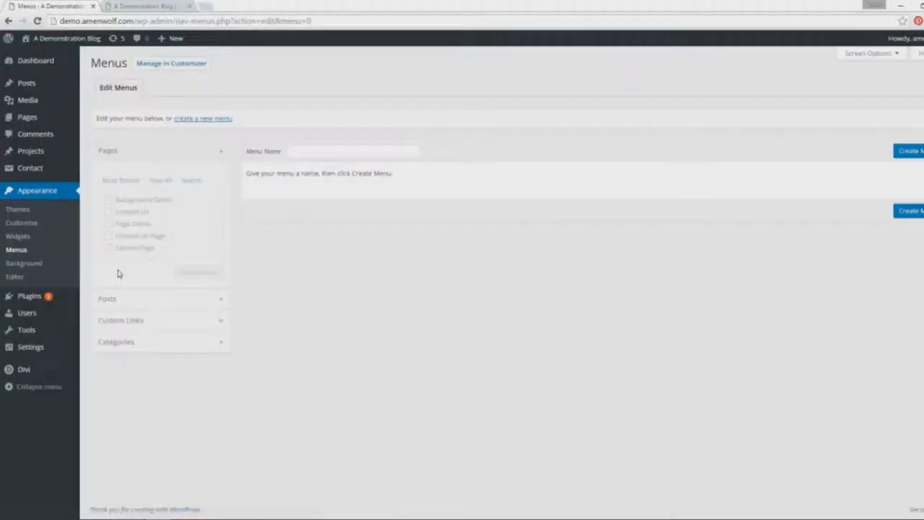
mouse_move(382, 198)
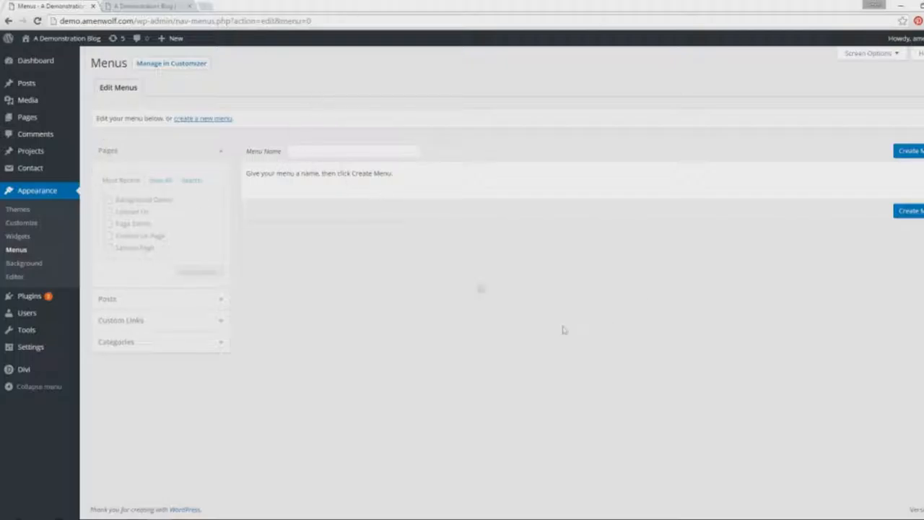
click(145, 6)
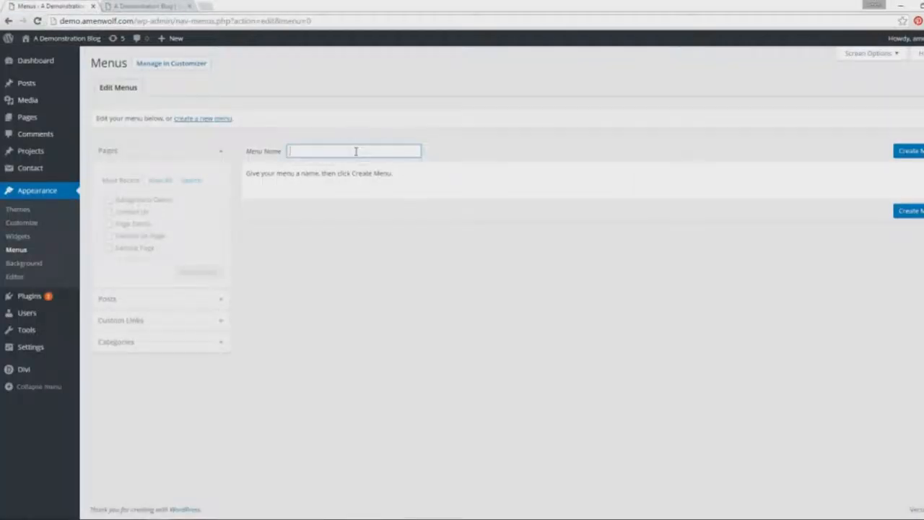
text(Main Nav)
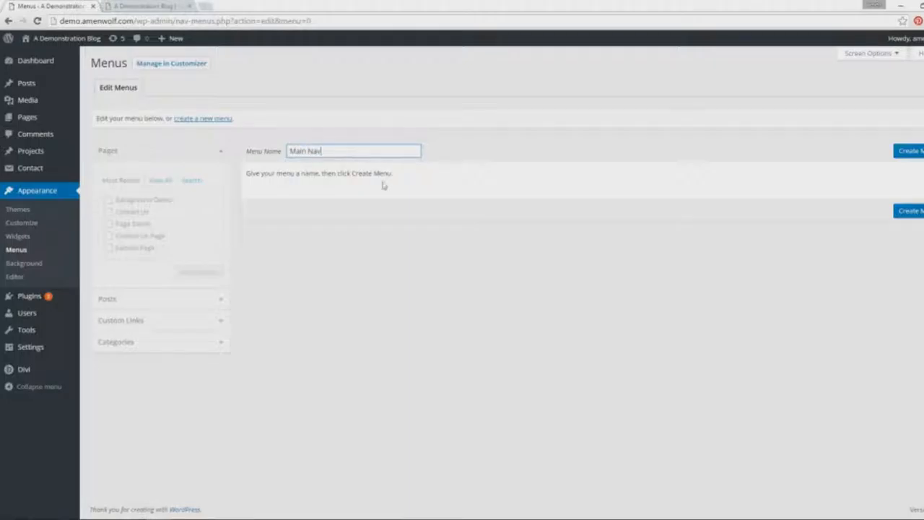
mouse_move(858, 212)
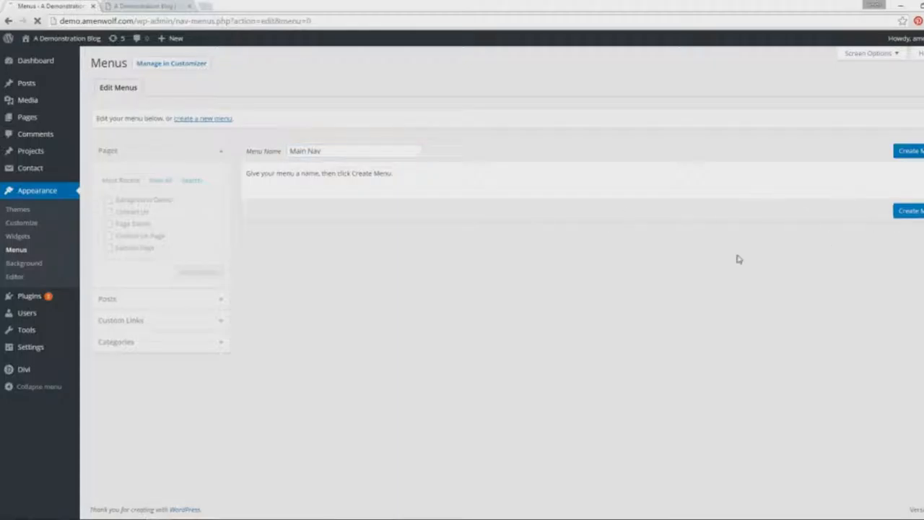
Create the empty Main Nav menu and show the Pages panel for adding items.
click(913, 151)
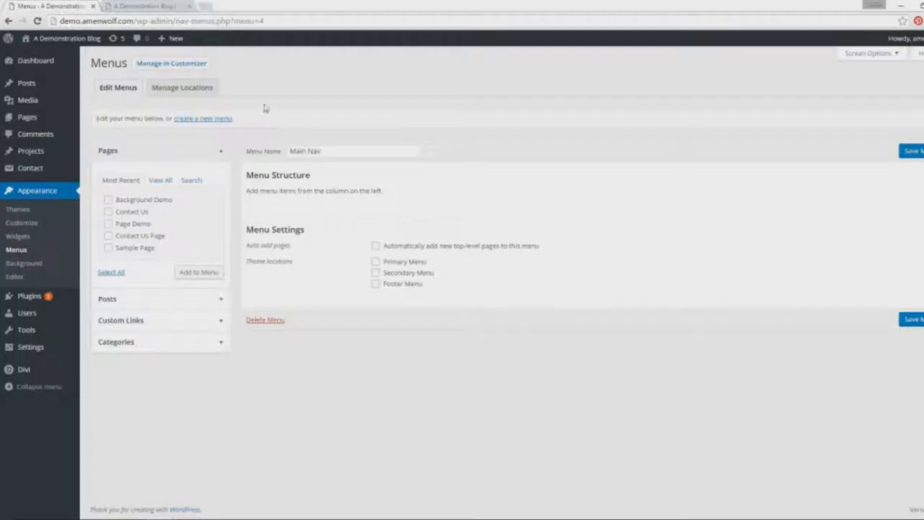
mouse_move(294, 190)
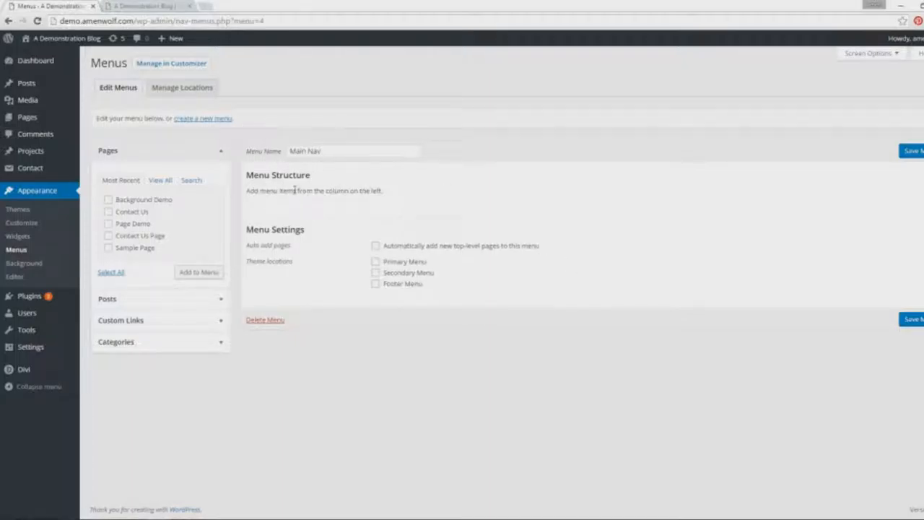
mouse_move(522, 181)
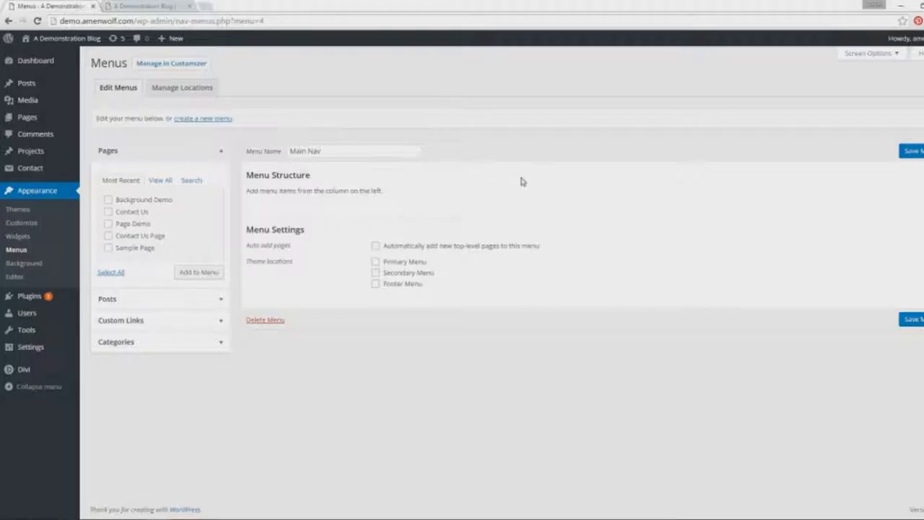
mouse_move(534, 185)
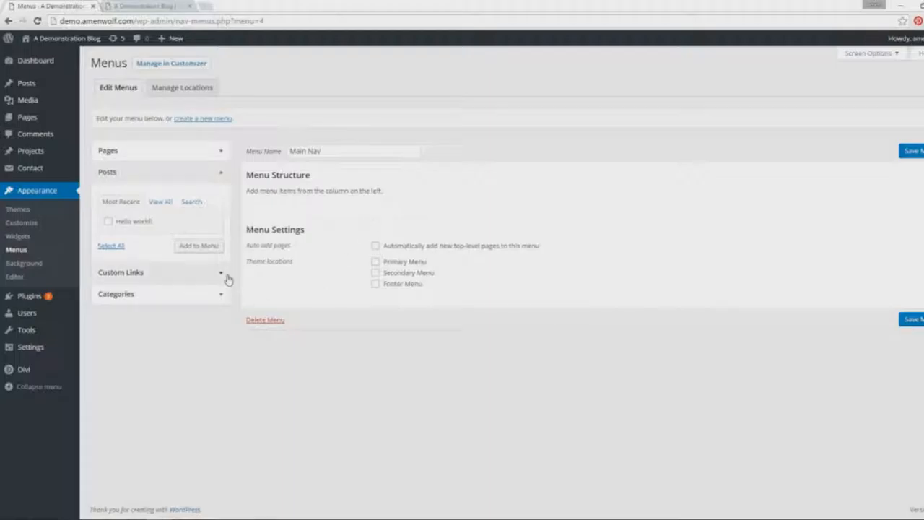
click(120, 272)
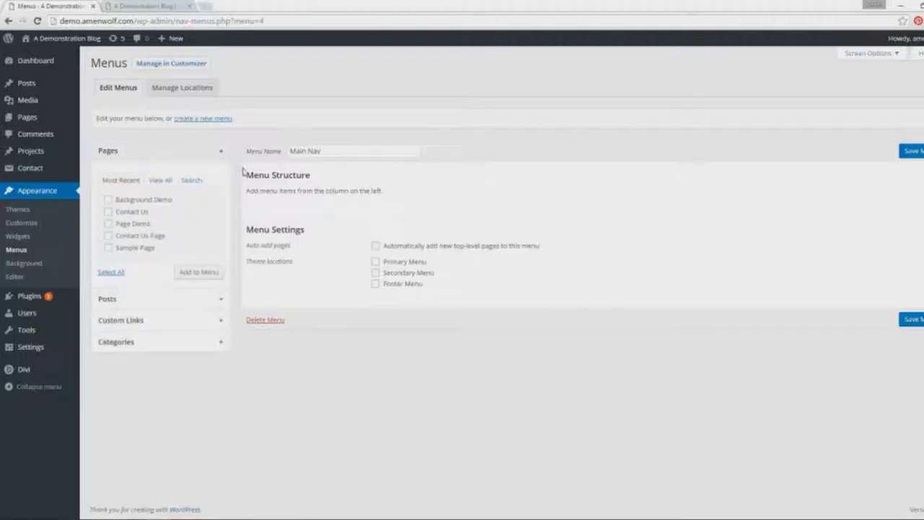
Add the Home, Contact Us and Page Demo pages to the Main Nav menu structure.
click(159, 180)
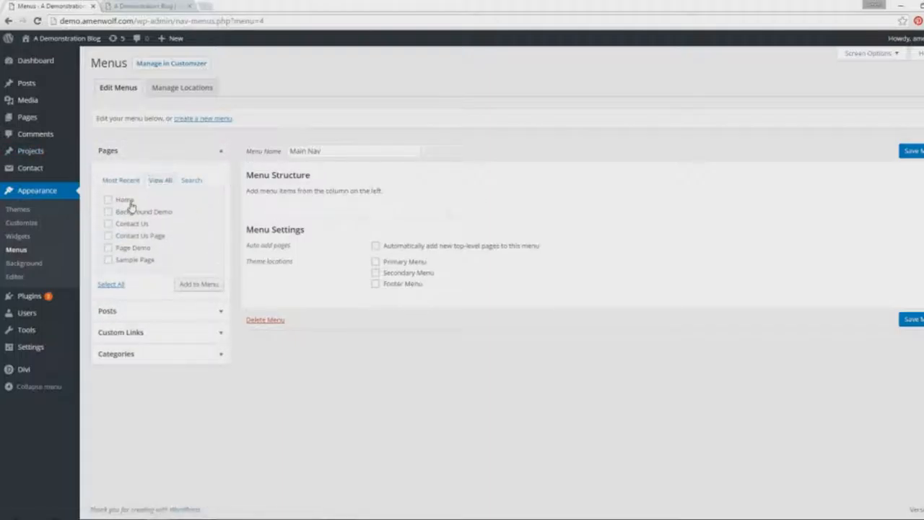
click(108, 199)
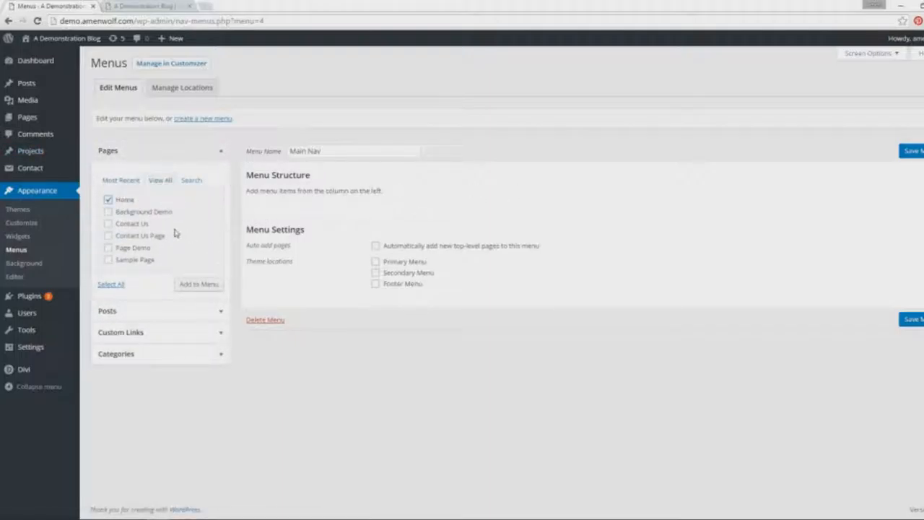
click(108, 223)
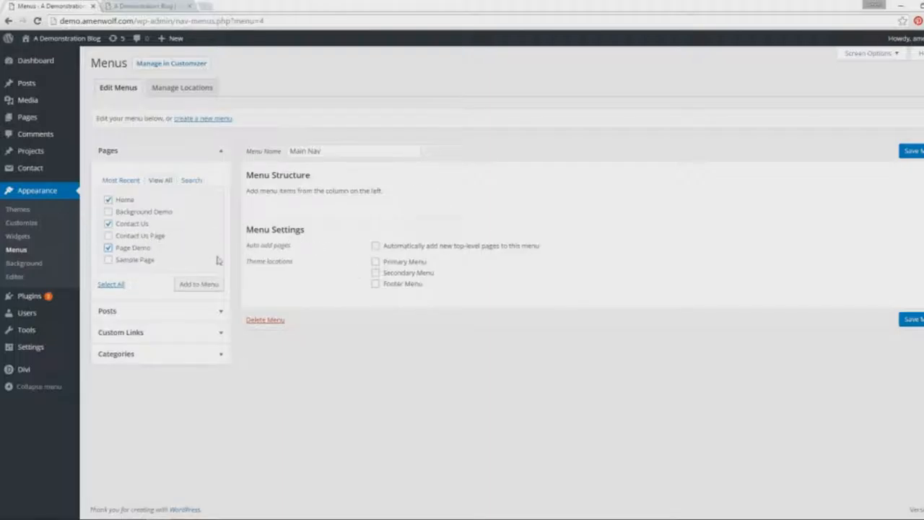
click(199, 284)
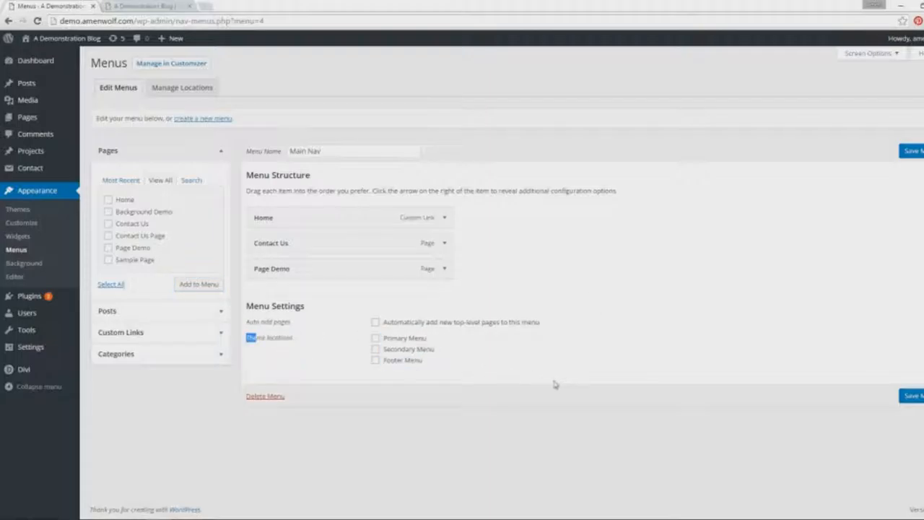
mouse_move(463, 378)
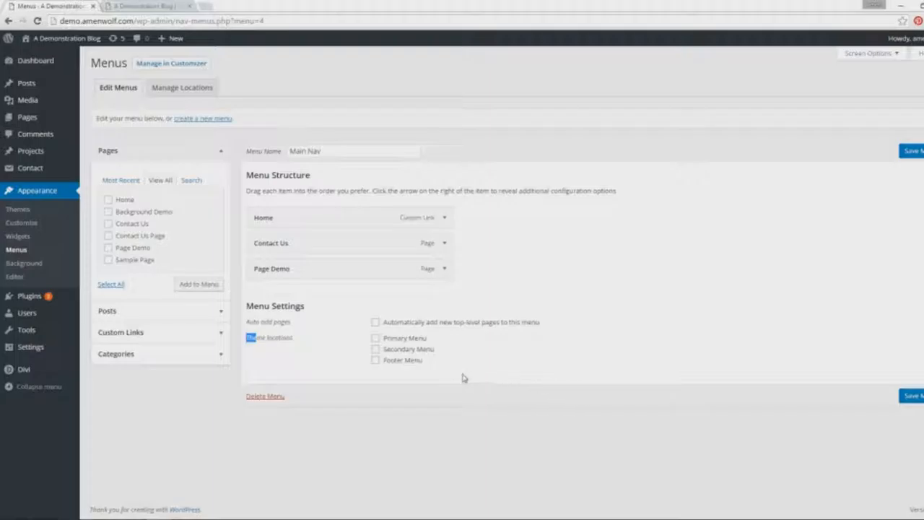
mouse_move(421, 348)
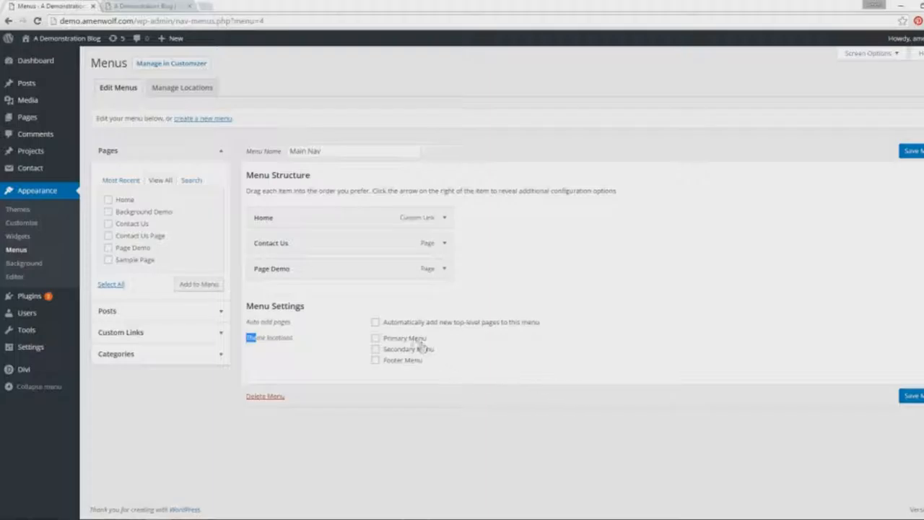
mouse_move(427, 354)
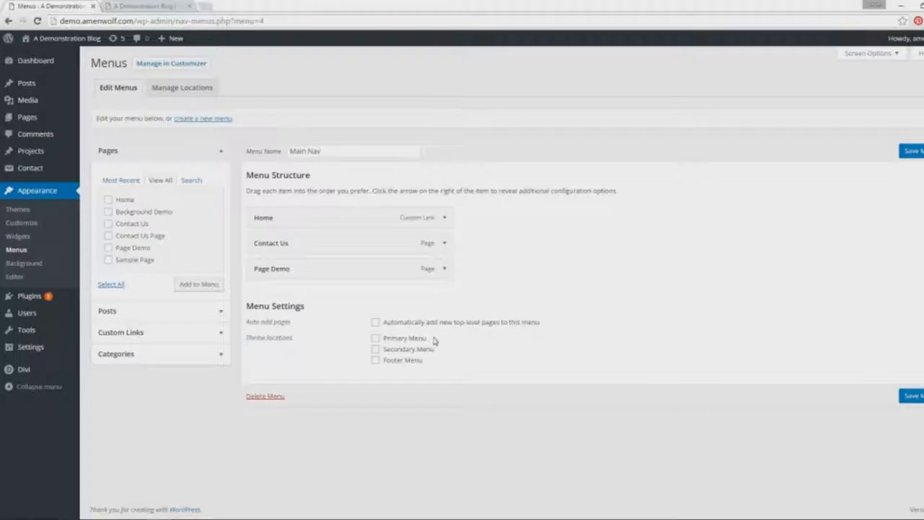
mouse_move(511, 356)
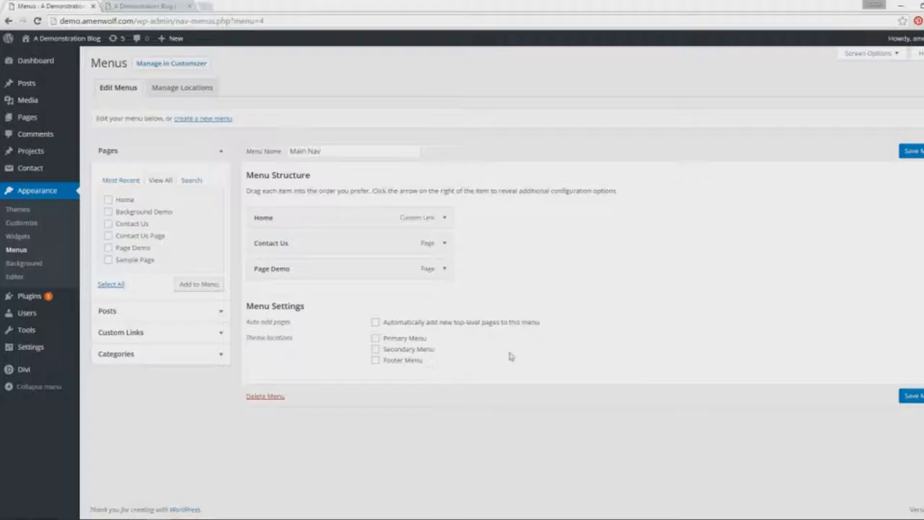
Assign Main Nav to the Primary Menu location only, not the footer, and save the menu.
click(375, 338)
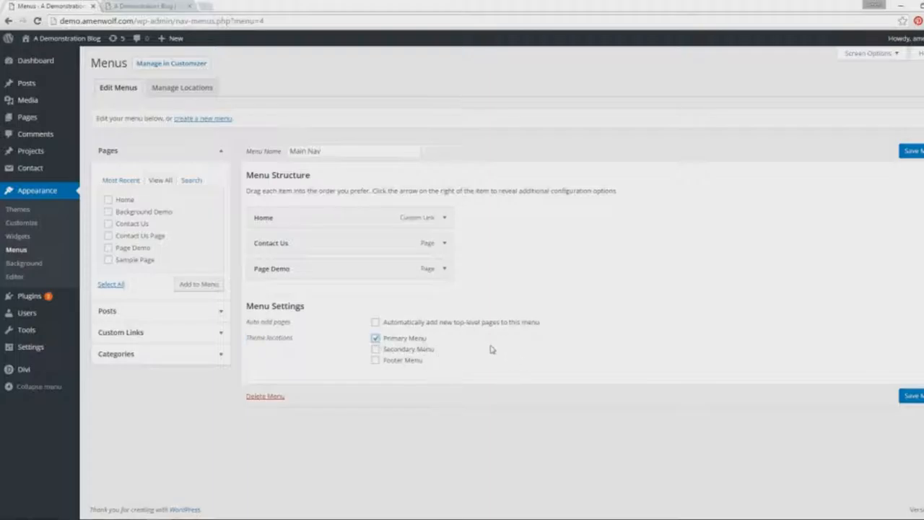
mouse_move(404, 351)
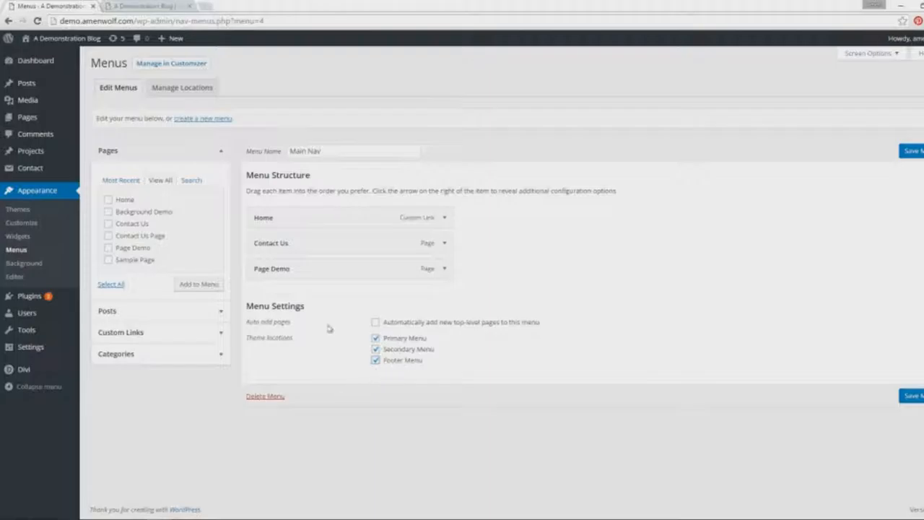
click(376, 337)
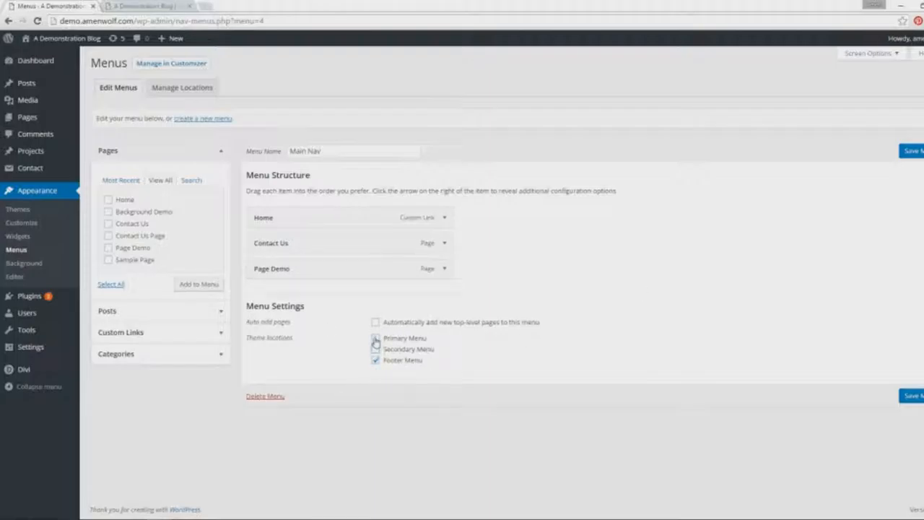
click(375, 338)
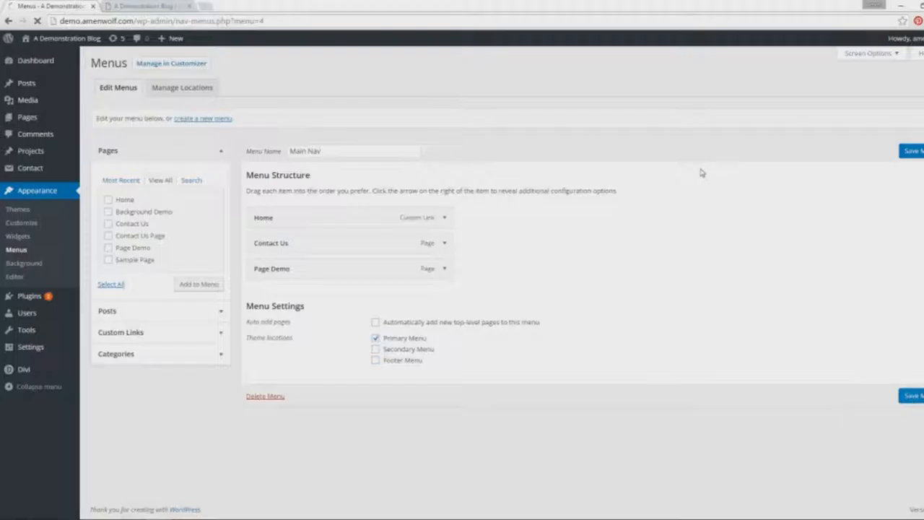
click(912, 151)
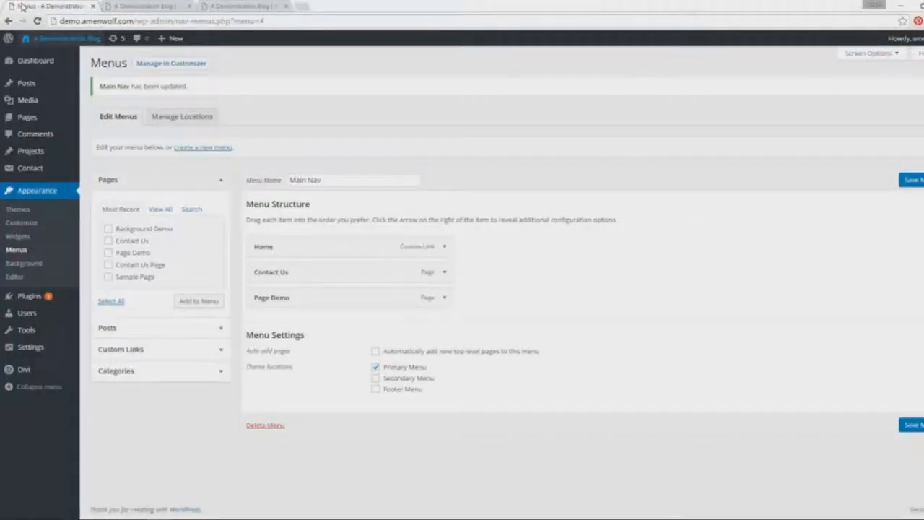
click(145, 5)
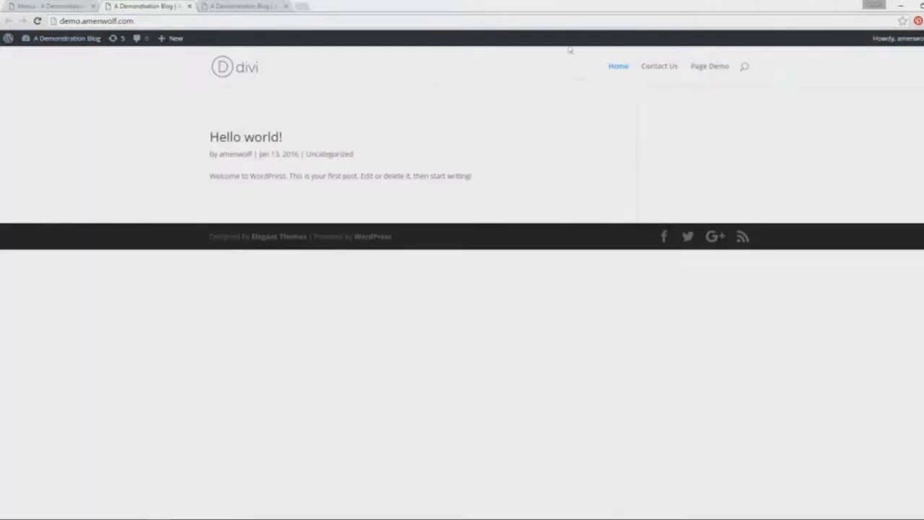
mouse_move(242, 5)
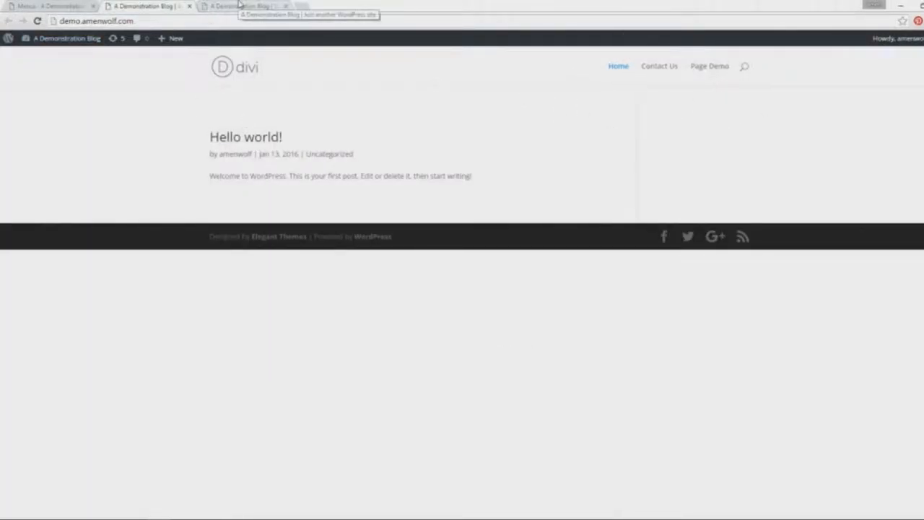
click(238, 6)
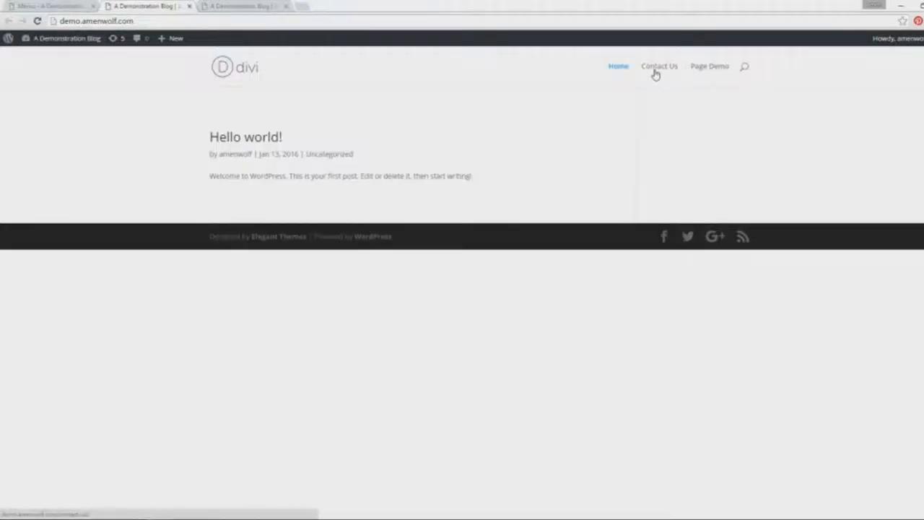
click(47, 6)
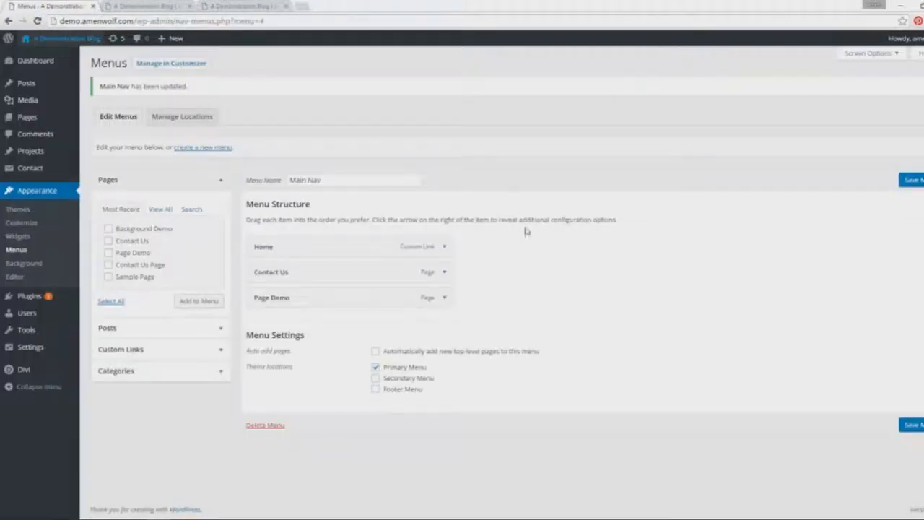
Relabel the Home menu item's navigation label as 'Demo Amenwolf'.
click(445, 247)
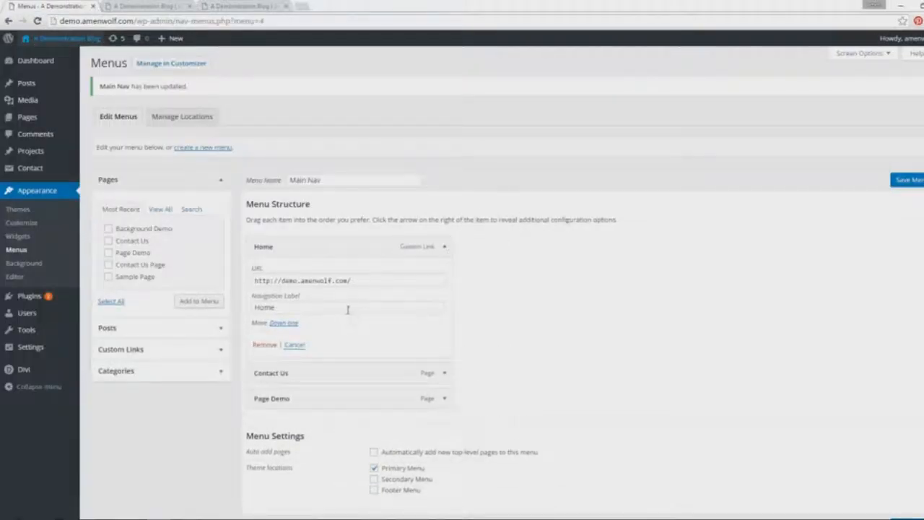
click(349, 307)
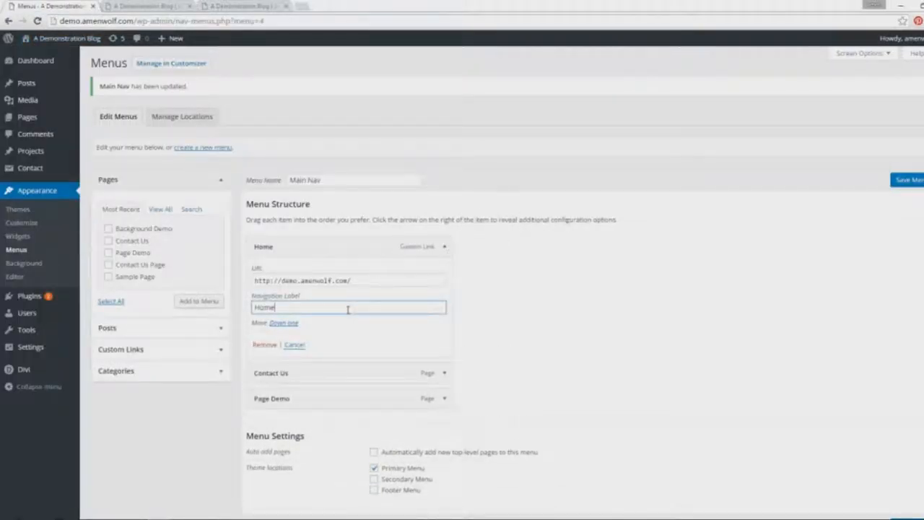
click(295, 344)
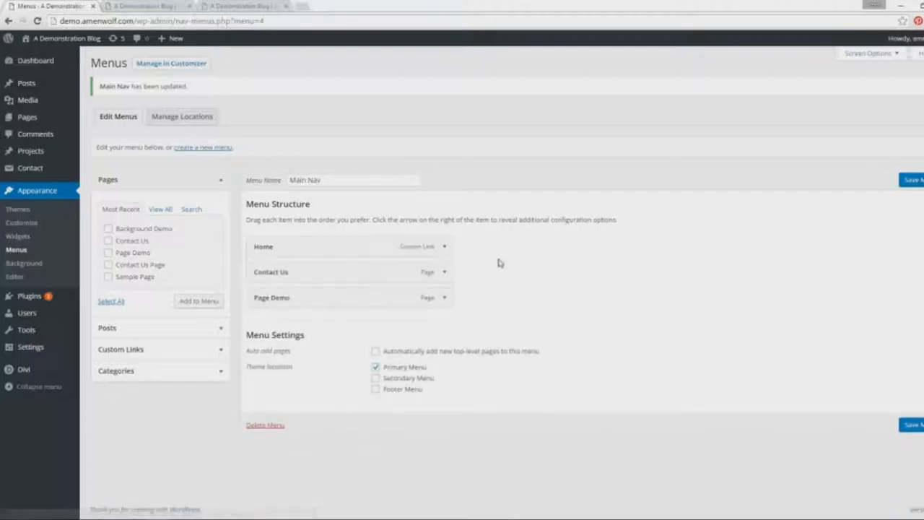
drag(263, 247, 412, 217)
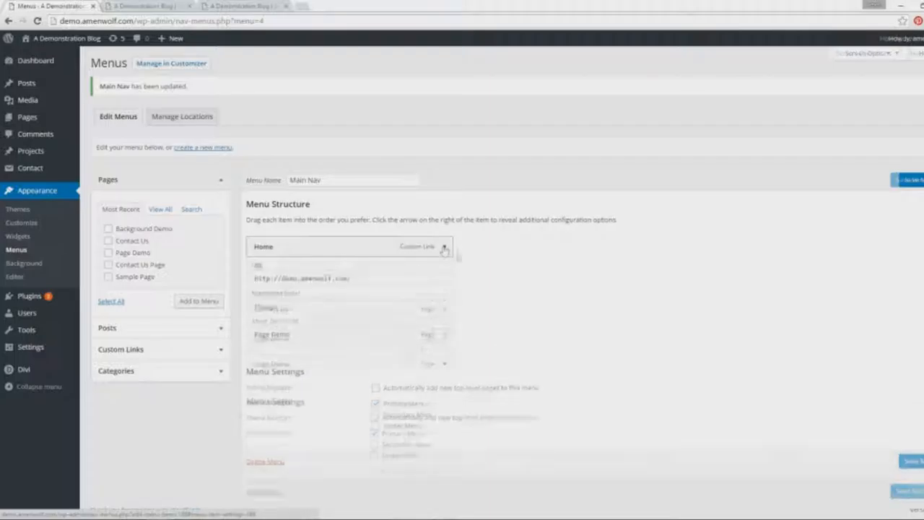
click(444, 247)
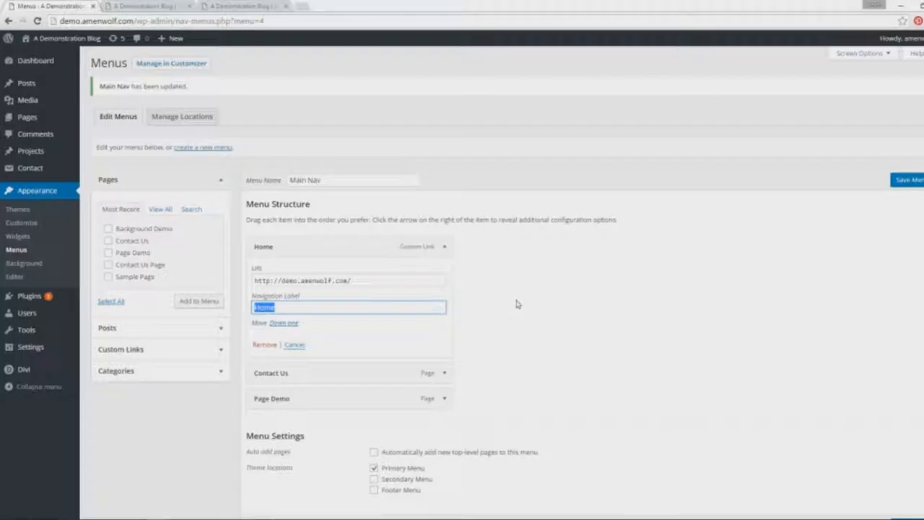
text(Demo H)
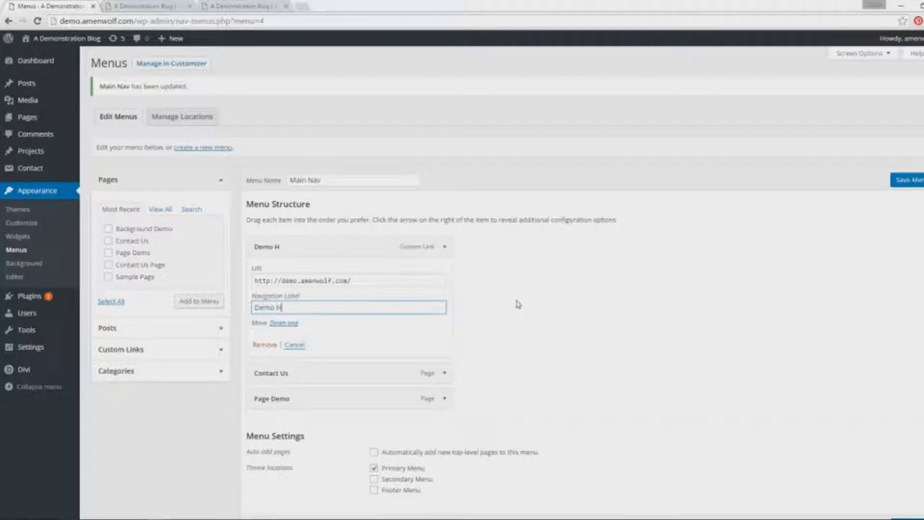
text(Amenwolf)
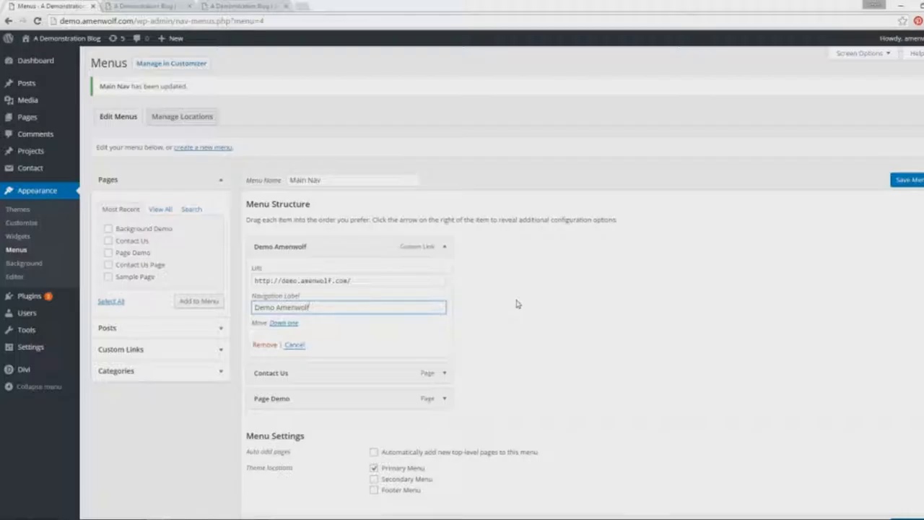
Relabel Contact Us as 'Contact Us Real Soon' and save Main Nav.
scroll(down, 3)
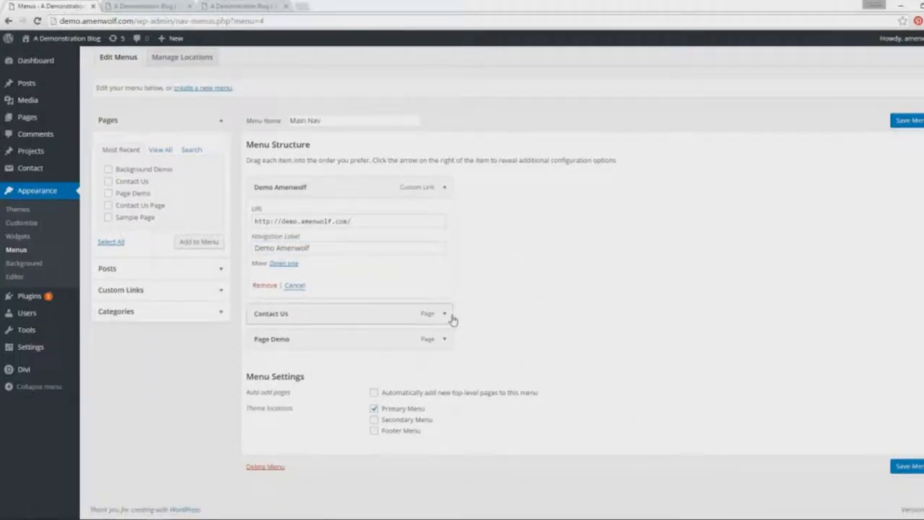
click(445, 313)
text(Contact Us Real Soon)
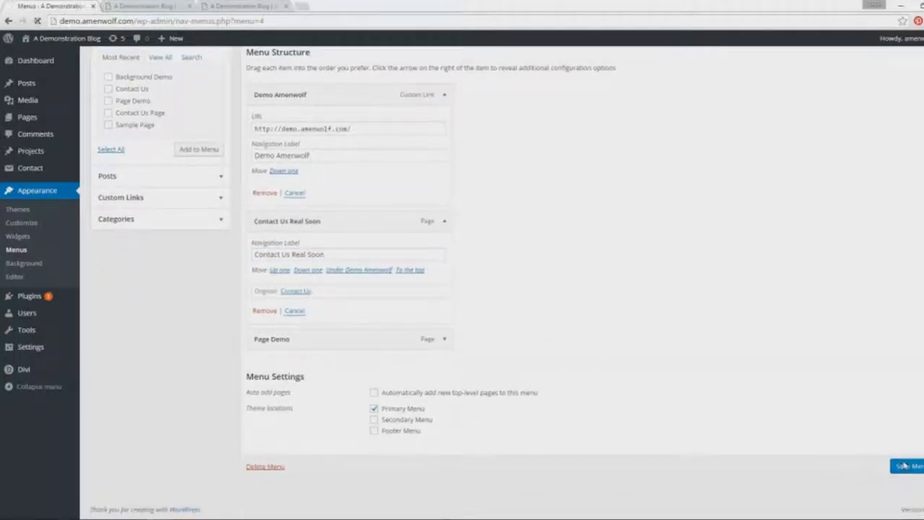
click(911, 465)
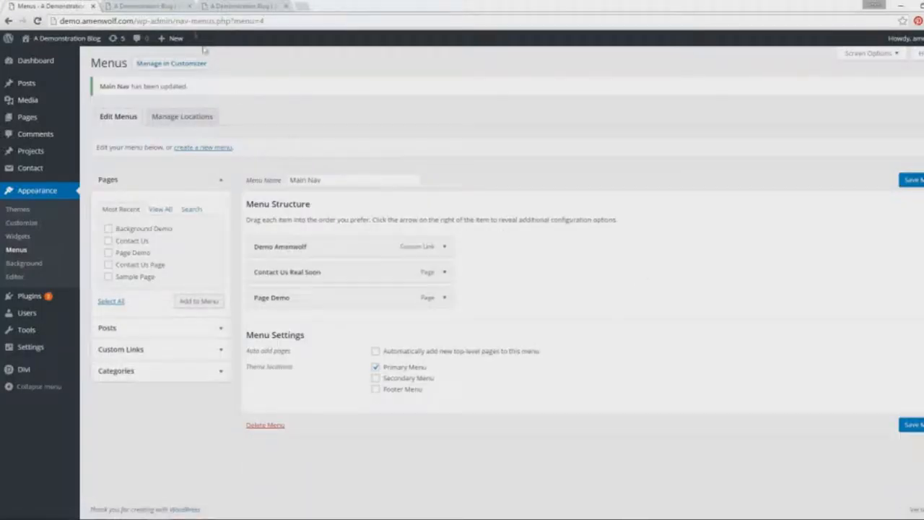
click(148, 5)
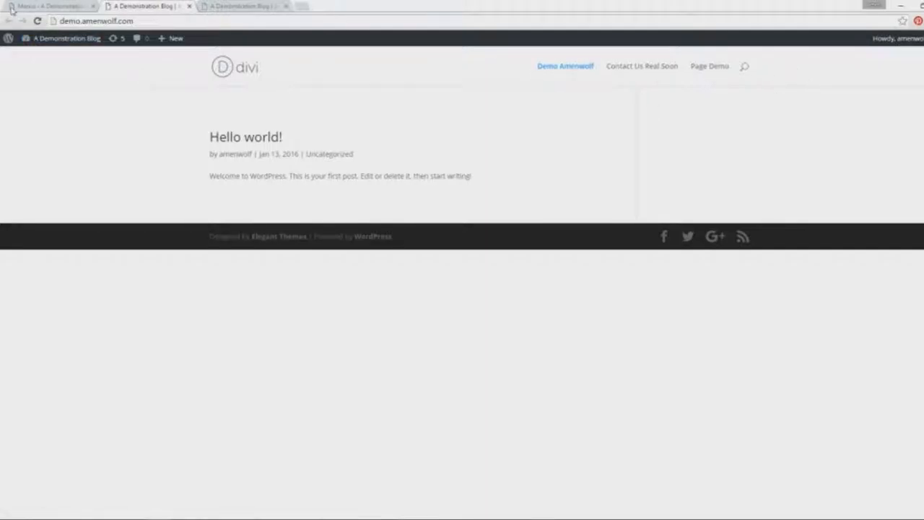
click(47, 6)
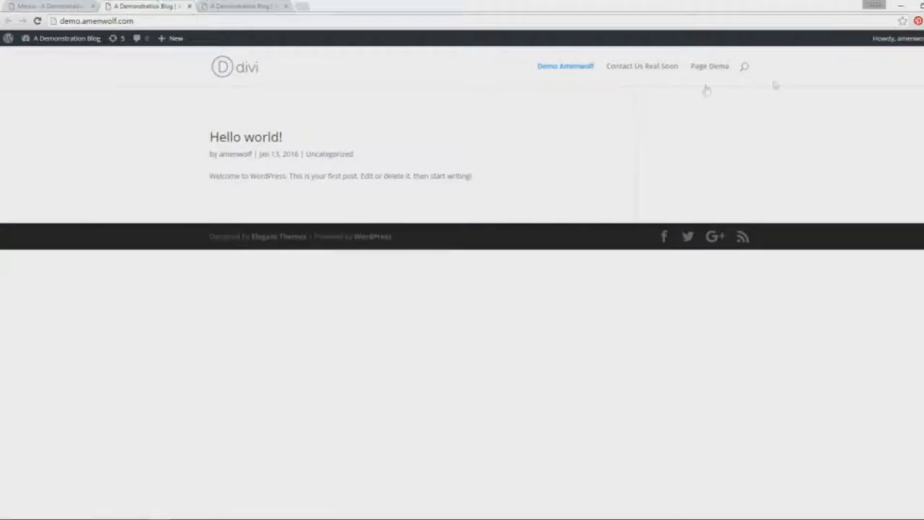
mouse_move(615, 144)
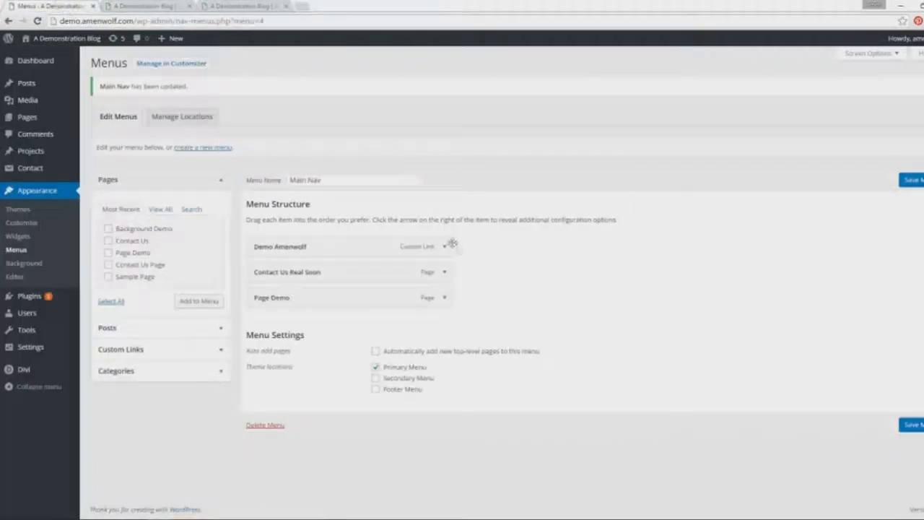
Nest Demo Amenwolf as a sub-item under Contact Us Real Soon and save Main Nav.
drag(280, 246, 295, 273)
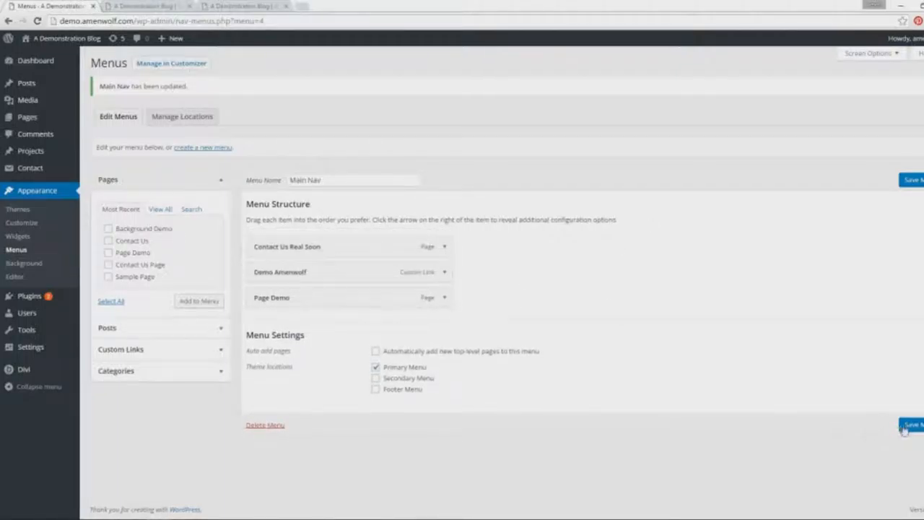
click(144, 6)
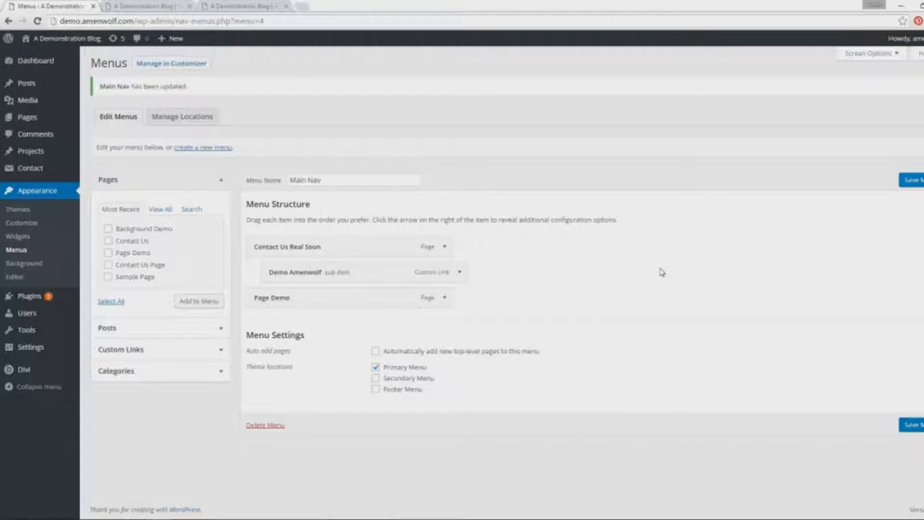
mouse_move(595, 295)
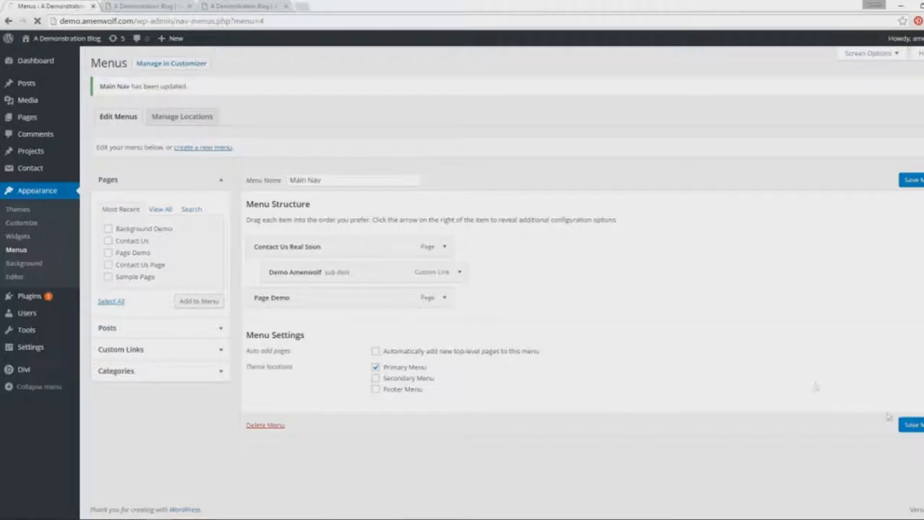
click(144, 6)
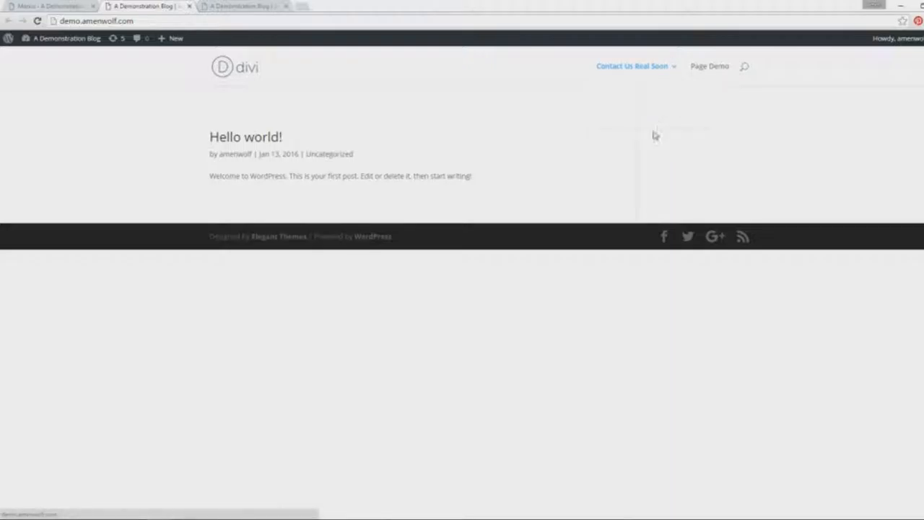
mouse_move(648, 139)
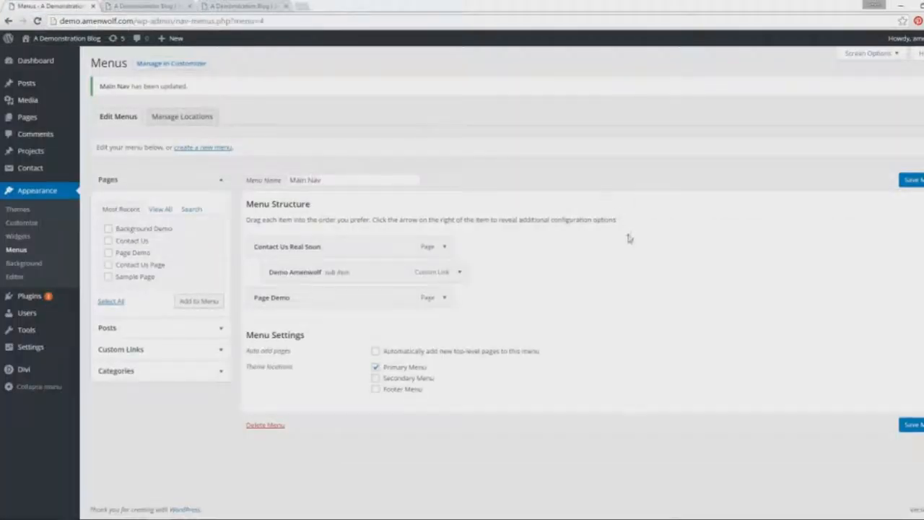
mouse_move(495, 322)
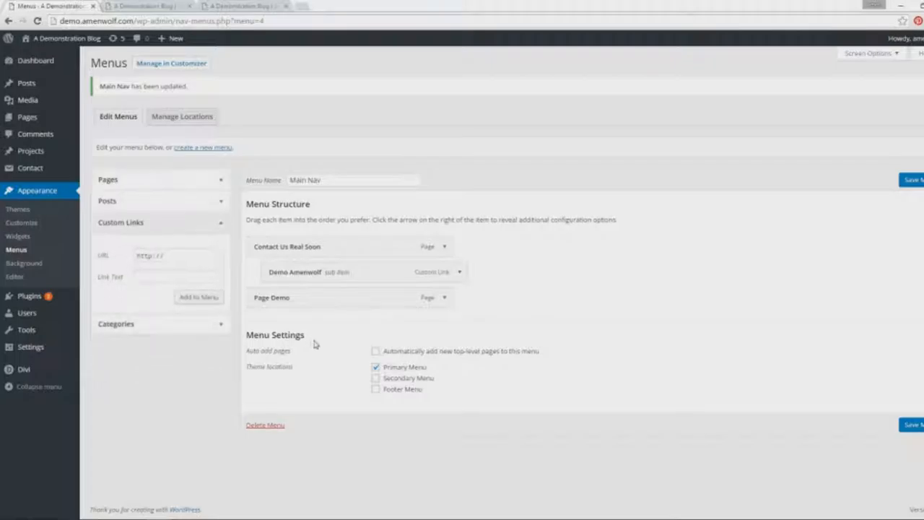
Add a 'Photoshop Learning' custom link with URL # as the top item, nest the pages beneath it, and save.
click(177, 256)
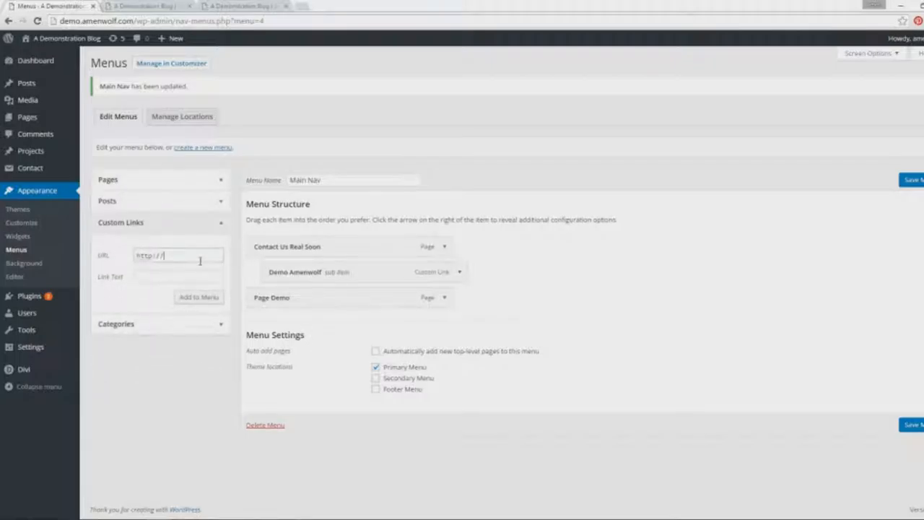
click(178, 276)
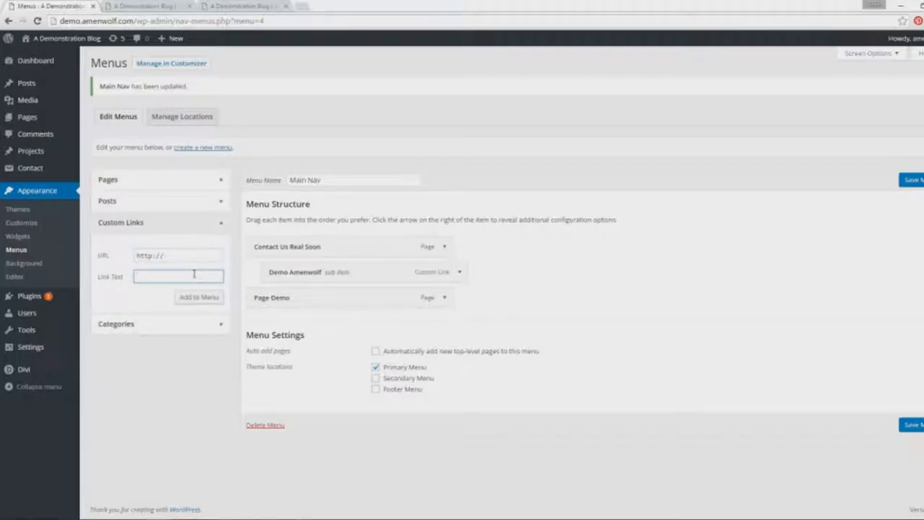
text(Photoshop Learning)
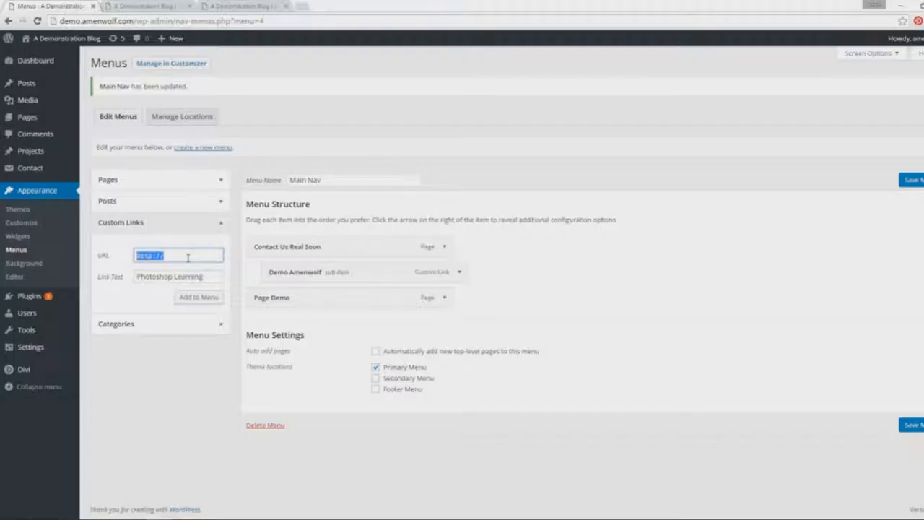
text(#)
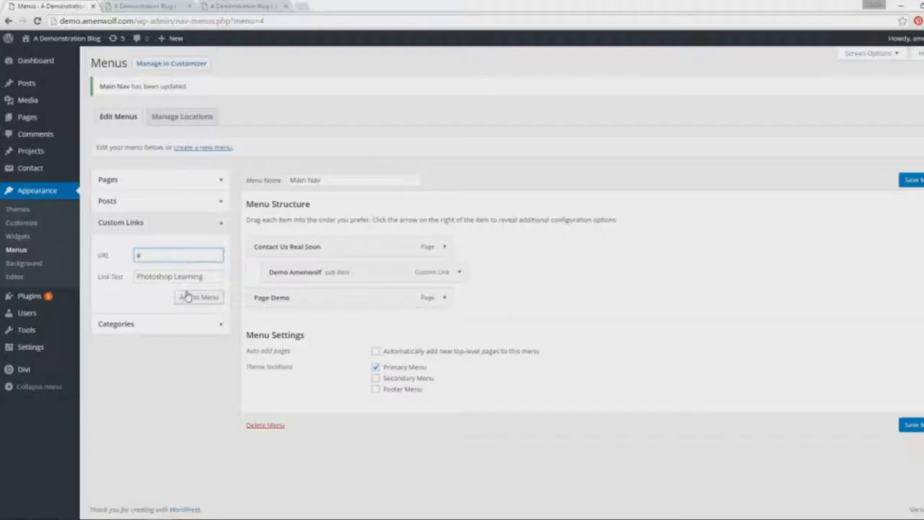
click(198, 297)
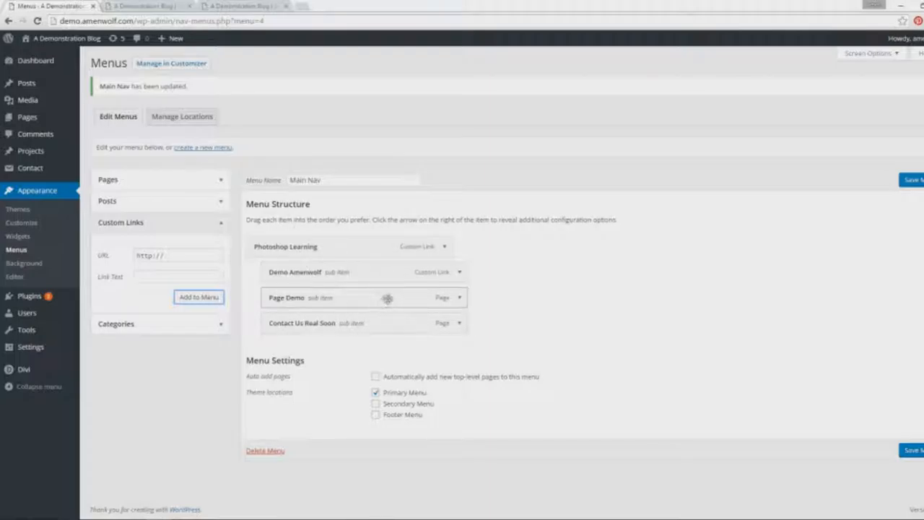
click(108, 179)
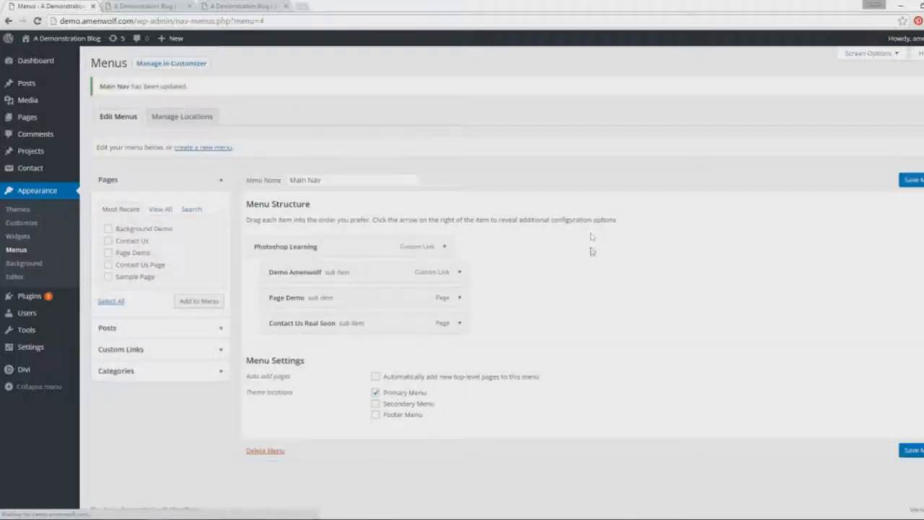
click(141, 6)
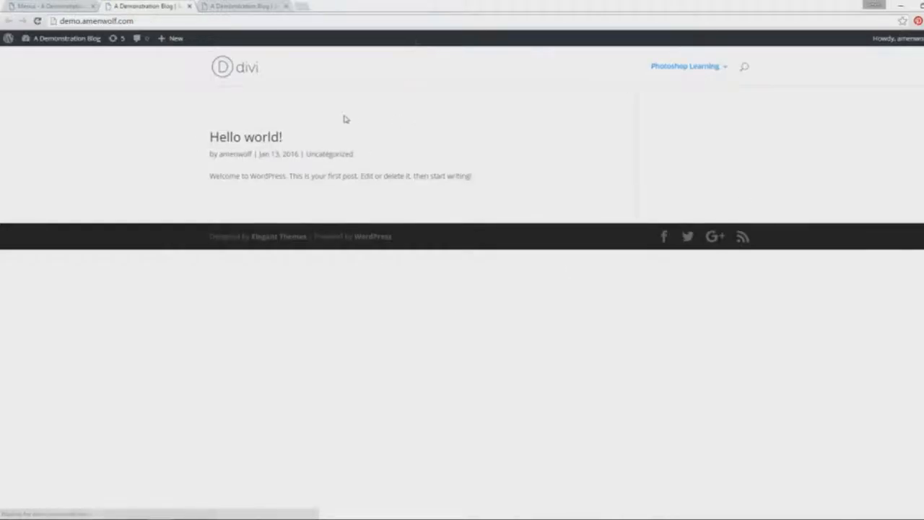
mouse_move(726, 51)
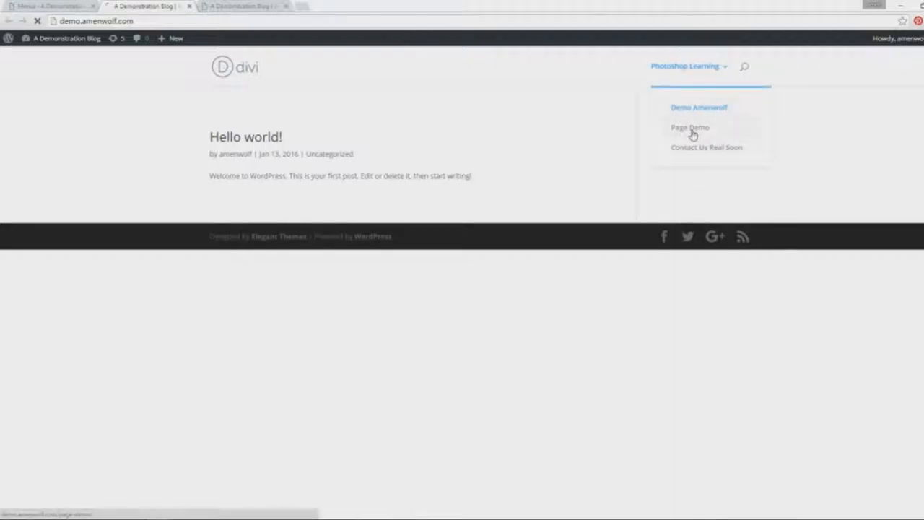
click(690, 127)
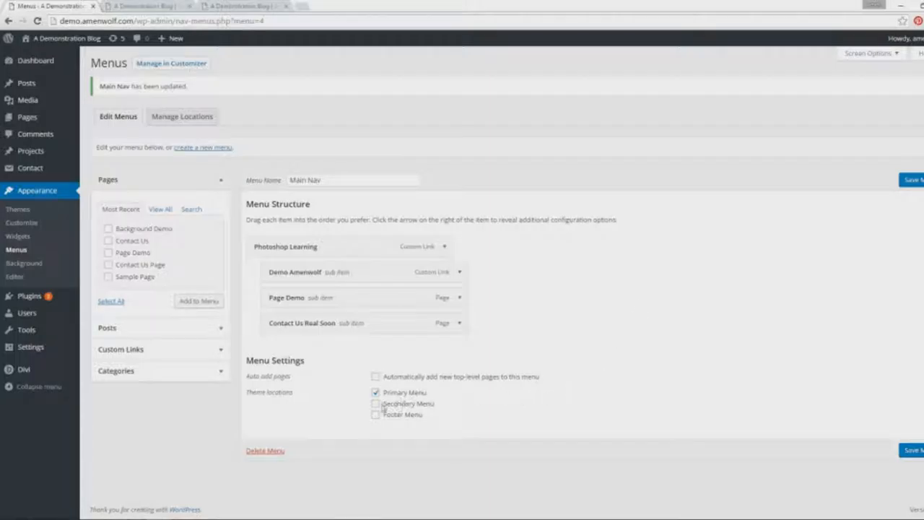
Also assign Main Nav to the Secondary and Footer locations and test the Photoshop Learning footer link live.
click(376, 403)
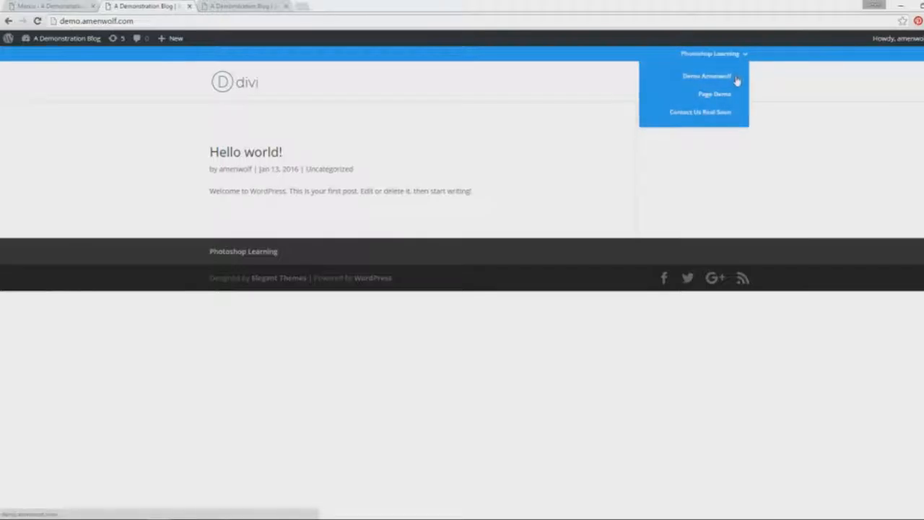
mouse_move(782, 46)
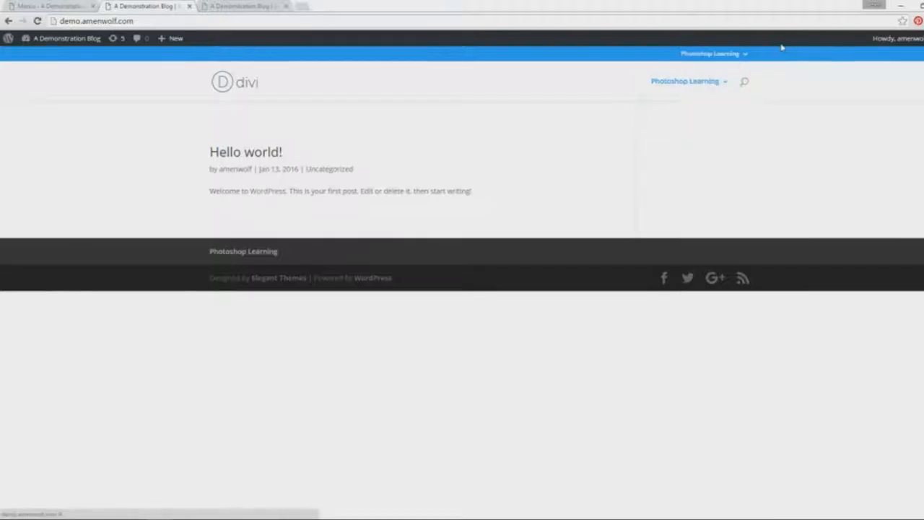
mouse_move(789, 70)
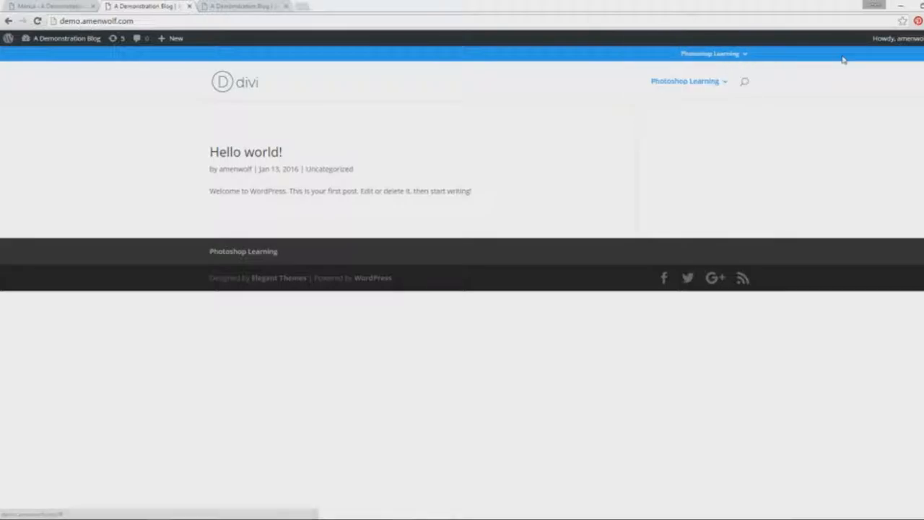
mouse_move(373, 273)
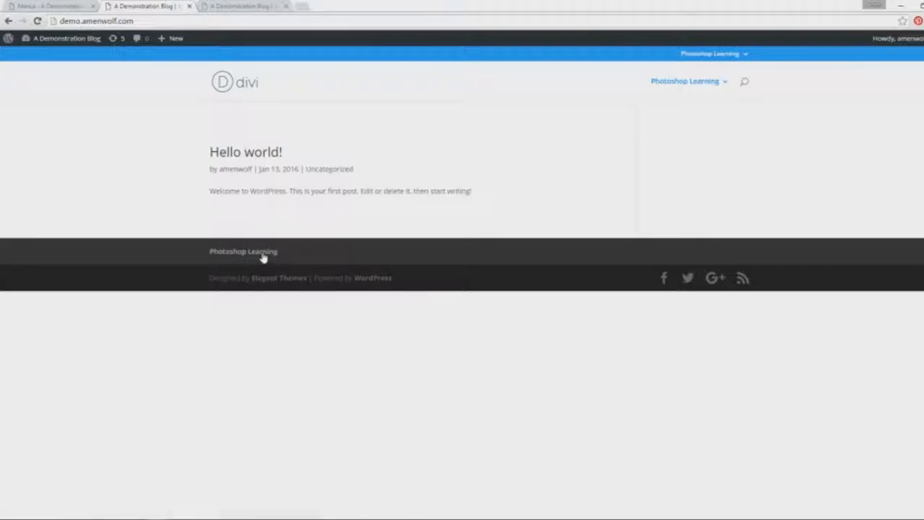
click(243, 251)
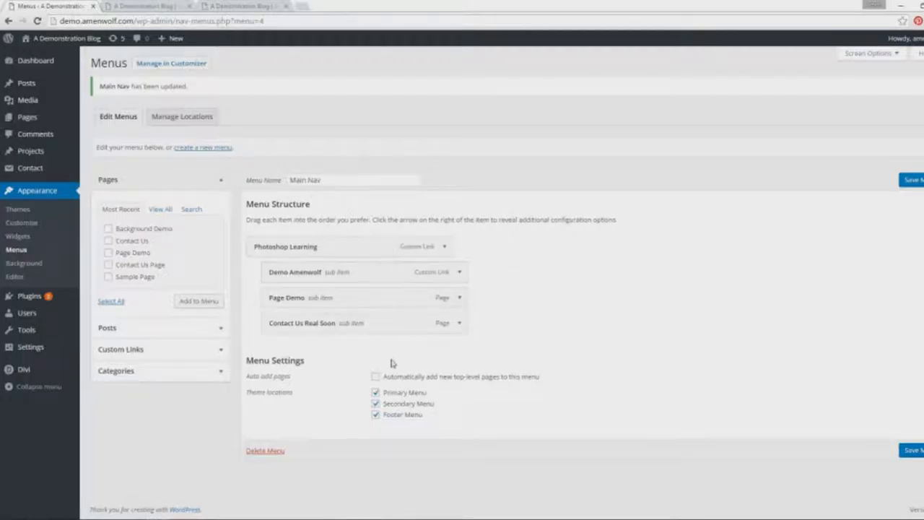
mouse_move(308, 436)
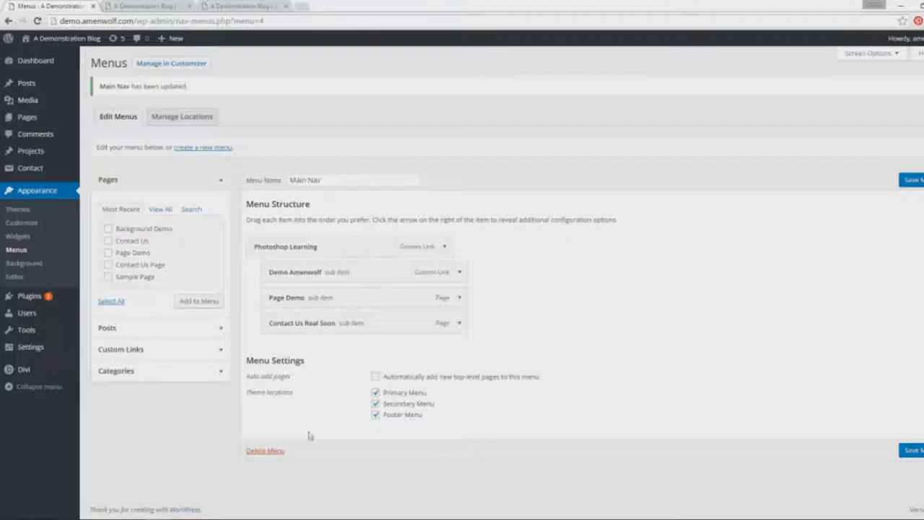
Untick Secondary Menu and Footer Menu so Main Nav stays only in the Primary location.
click(375, 403)
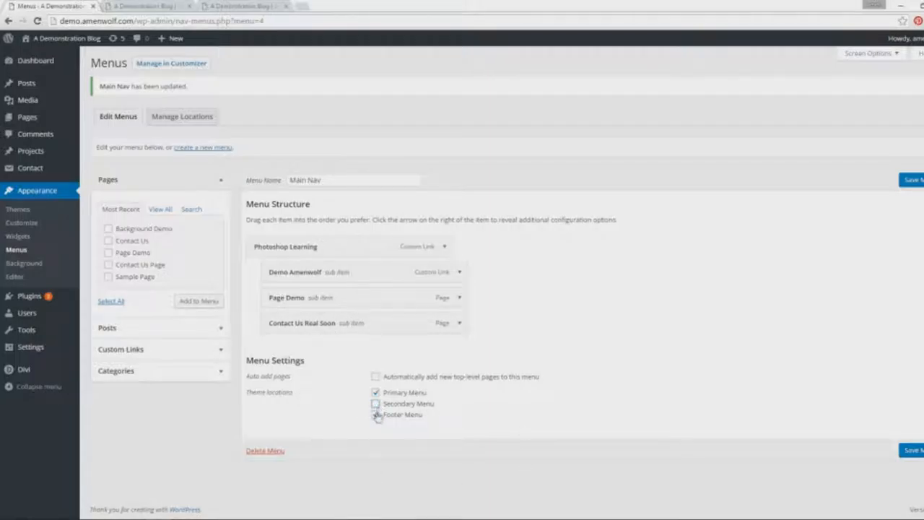
click(375, 414)
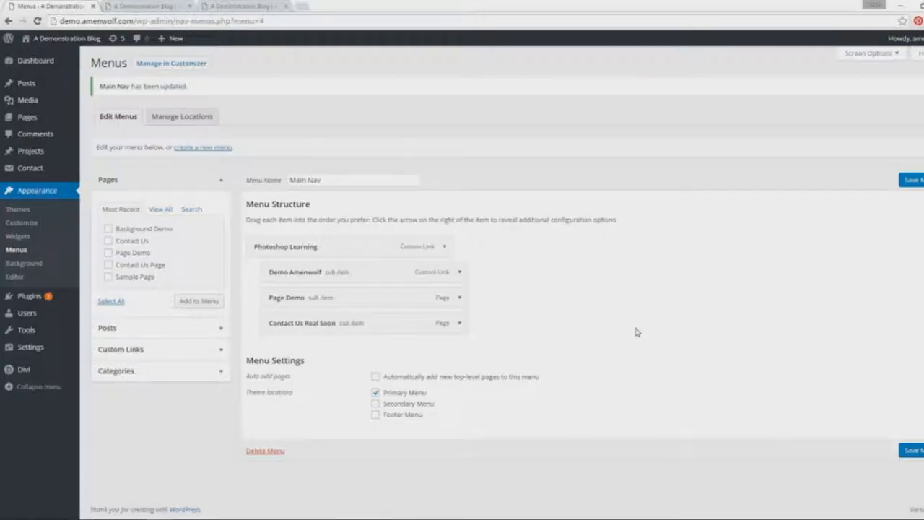
mouse_move(194, 150)
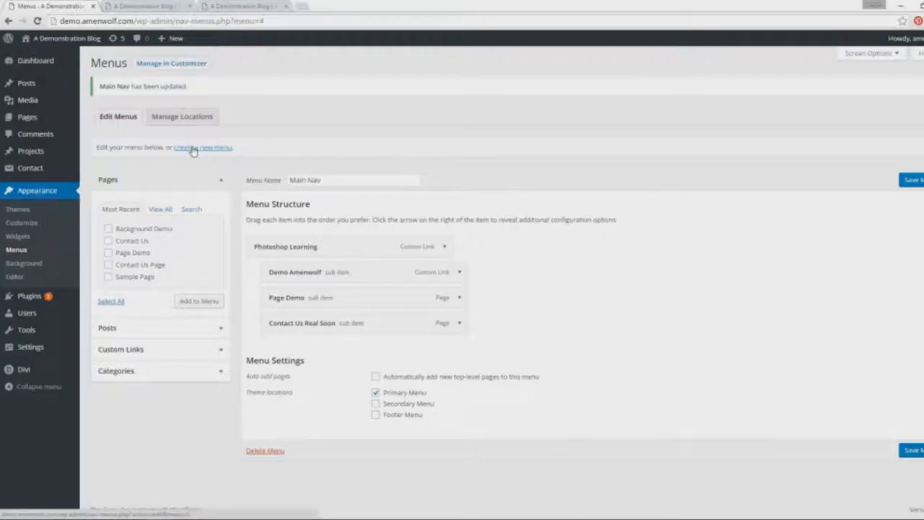
Create a new menu named Footer Menu.
click(202, 147)
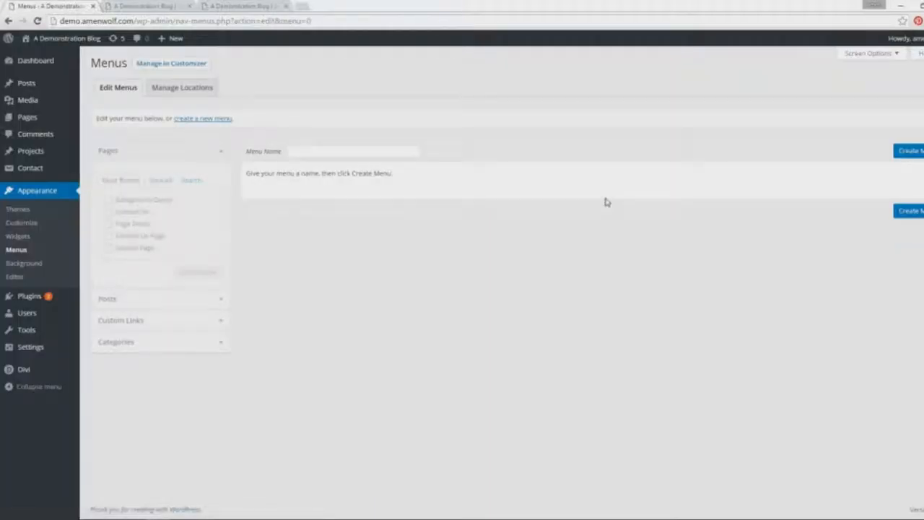
click(354, 151)
text(Footer Menu)
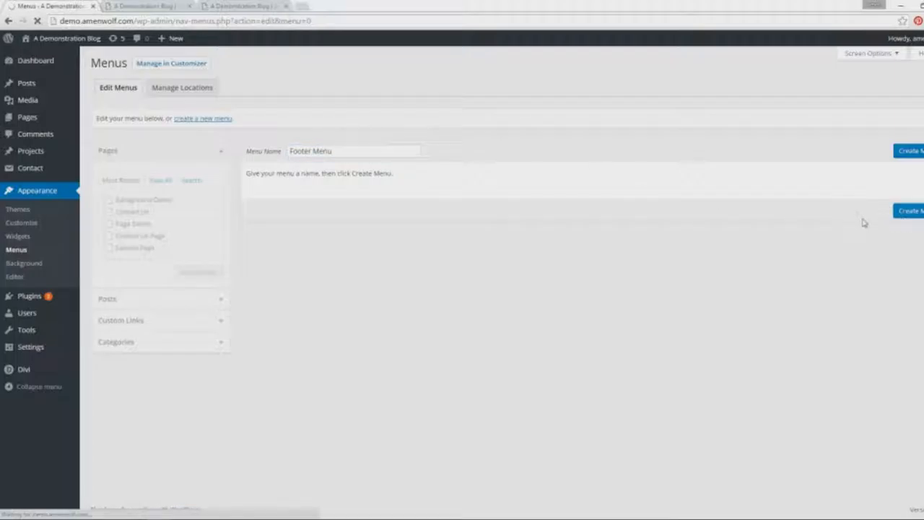
click(911, 150)
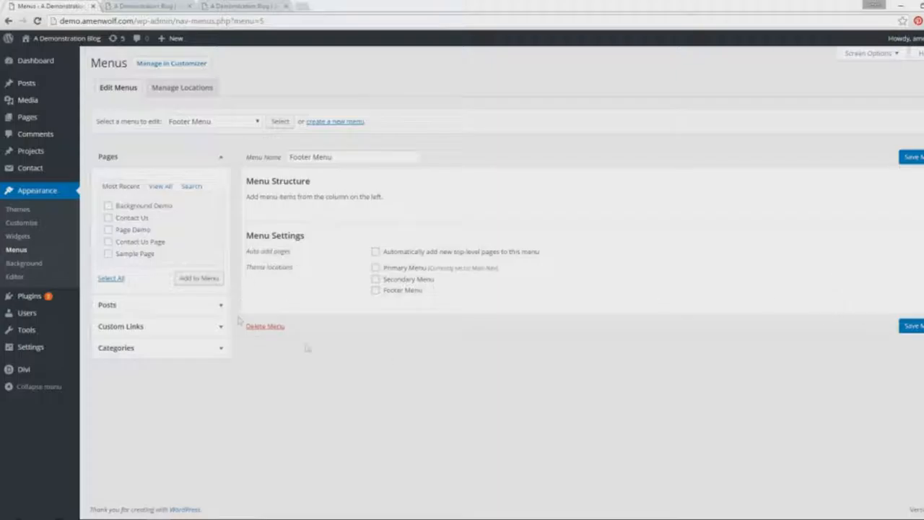
Add Sample Page to the menu and relabel it Terms & Conditions.
click(108, 253)
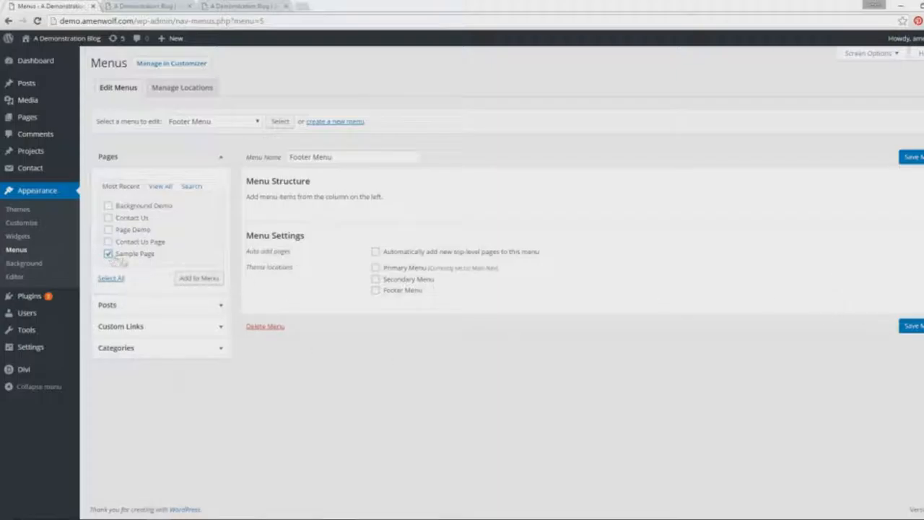
click(198, 278)
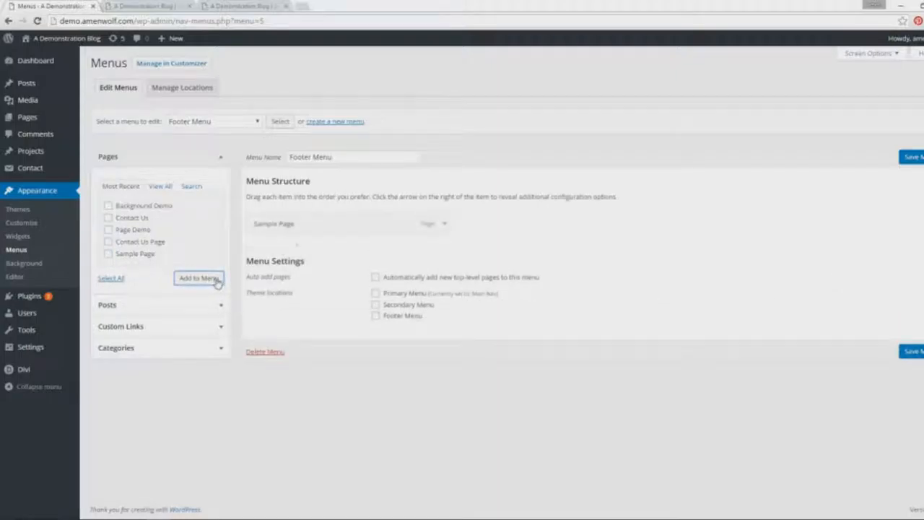
click(444, 223)
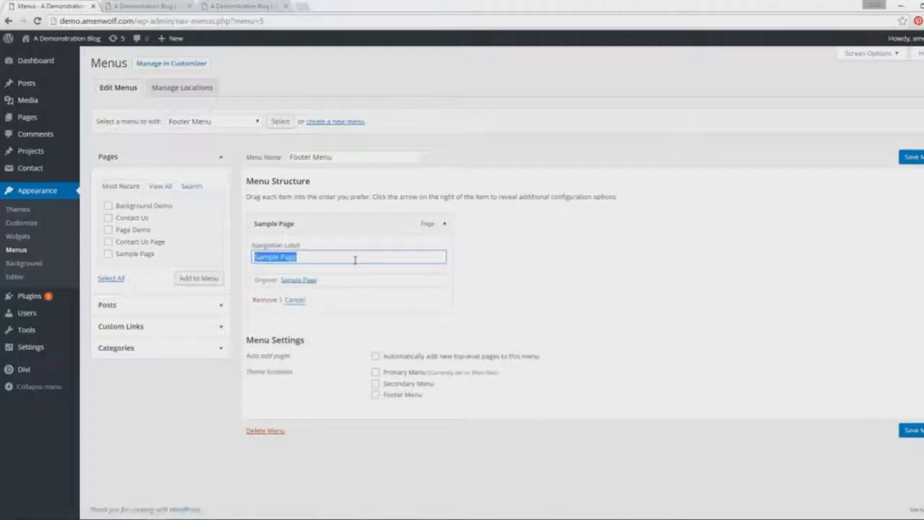
text(Terms & Conditio)
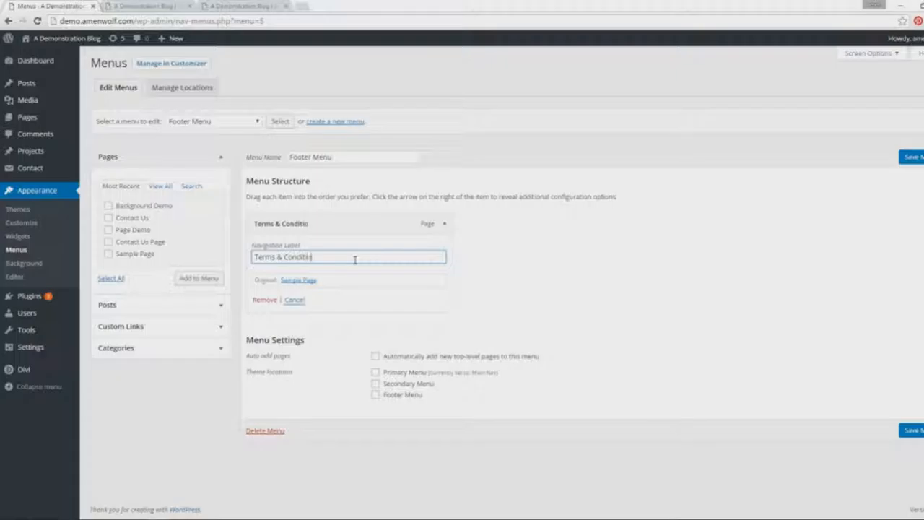
Assign the Footer Menu to the footer location, save it, and view the live site.
click(375, 395)
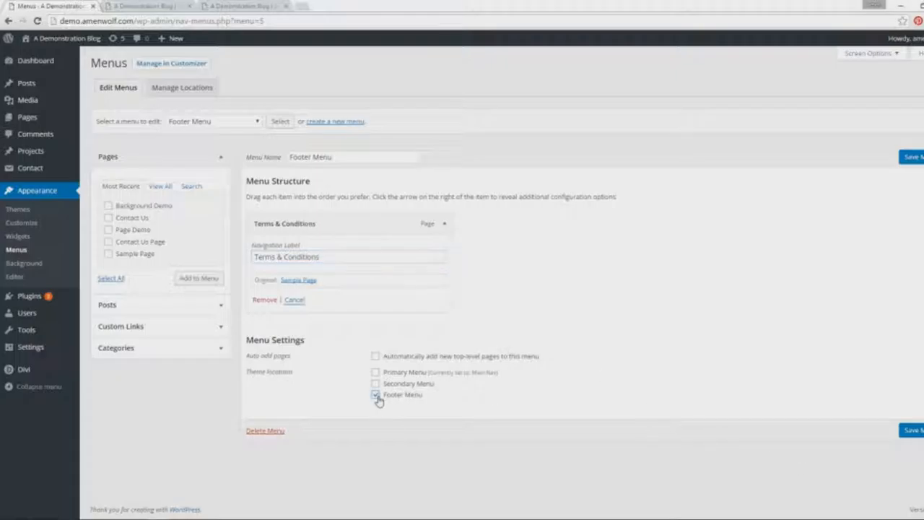
click(376, 394)
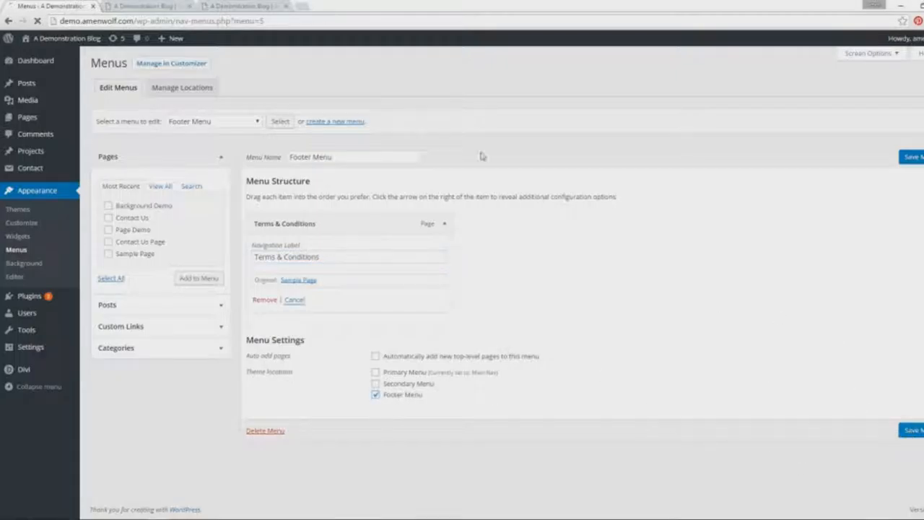
click(242, 6)
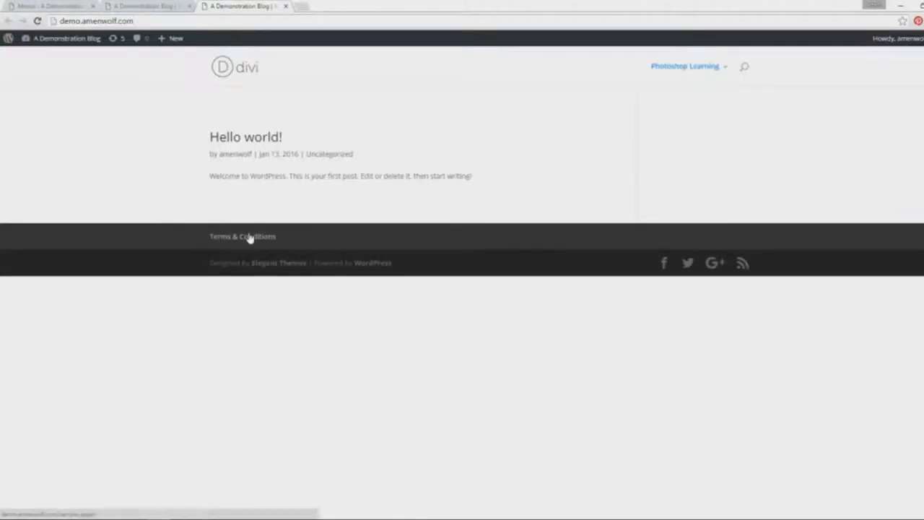
Follow the Terms & Conditions link in the site footer to confirm it works.
click(685, 65)
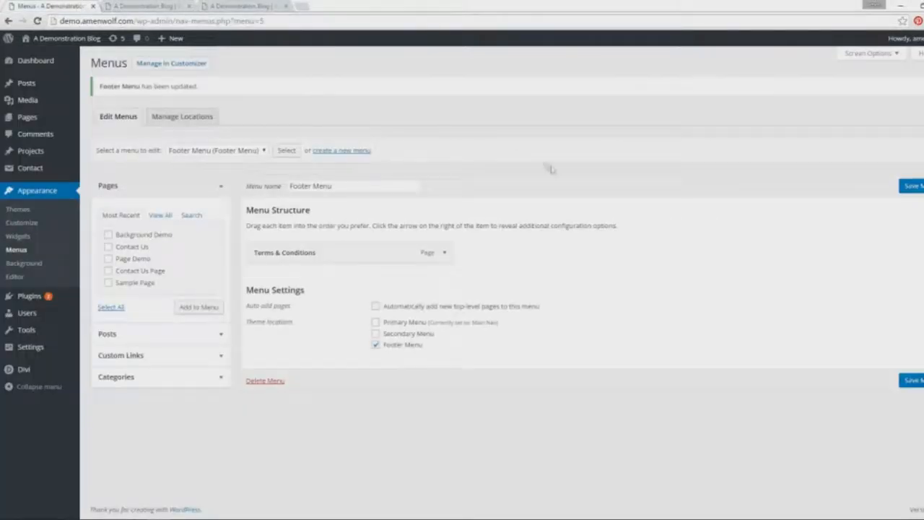
mouse_move(385, 371)
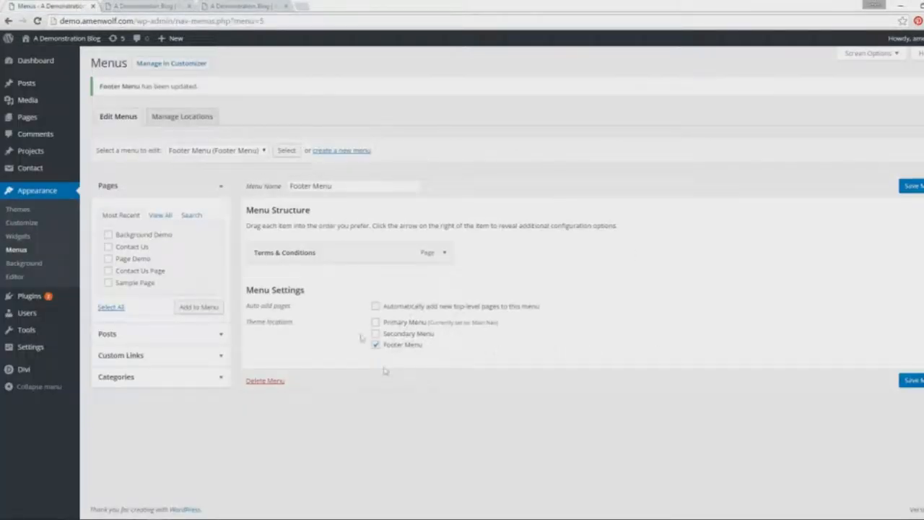
mouse_move(511, 363)
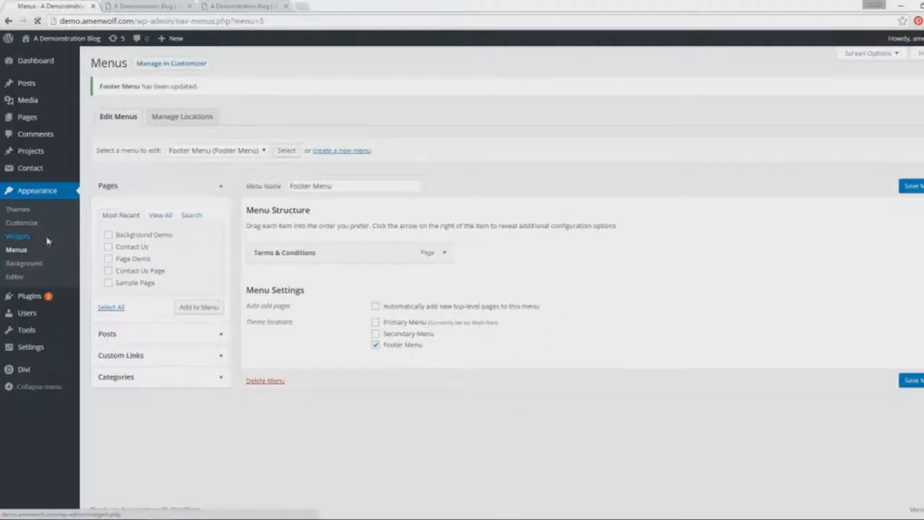
Add a Custom Menu widget from Available Widgets to the Sidebar.
click(18, 236)
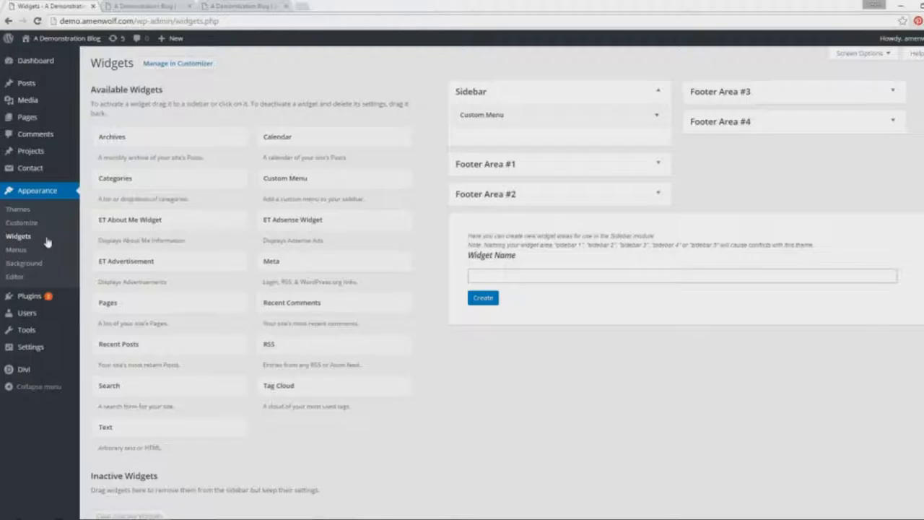
click(556, 115)
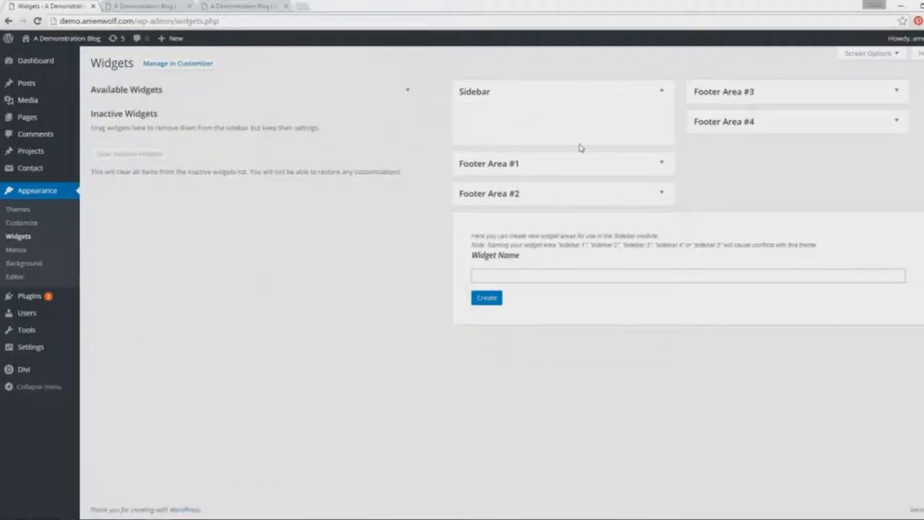
click(407, 91)
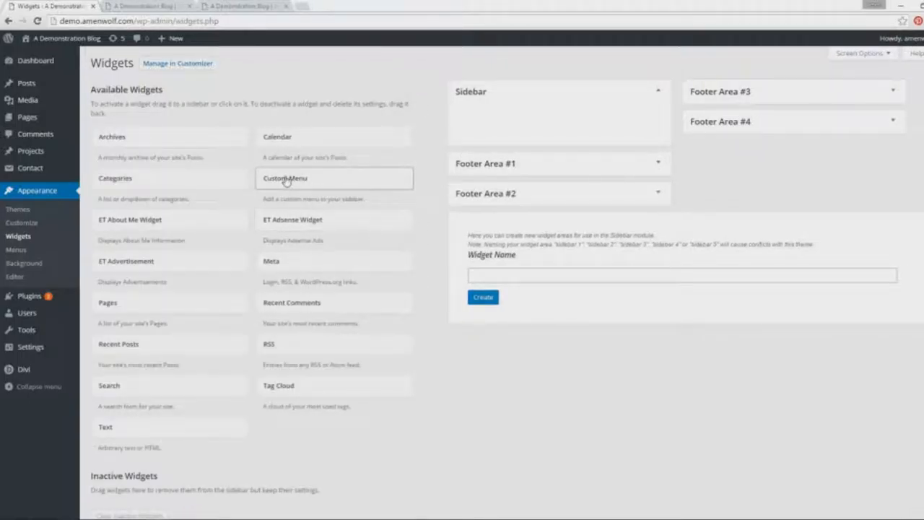
click(284, 178)
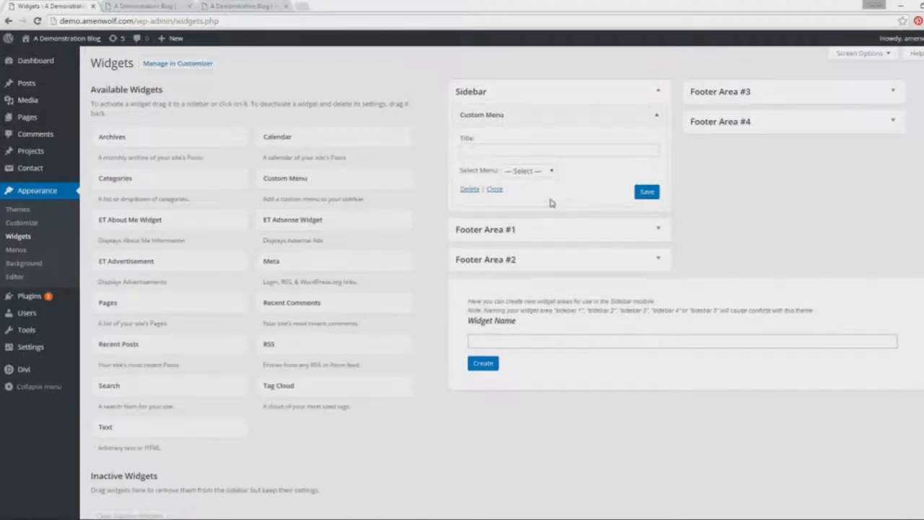
Set the widget to show Main Nav with the title Photoshop Stuffs and save it.
click(528, 170)
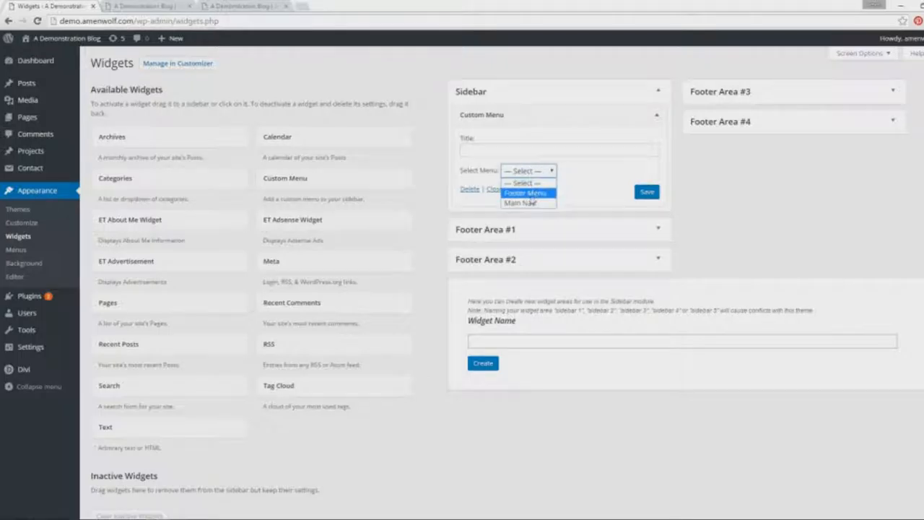
mouse_move(520, 203)
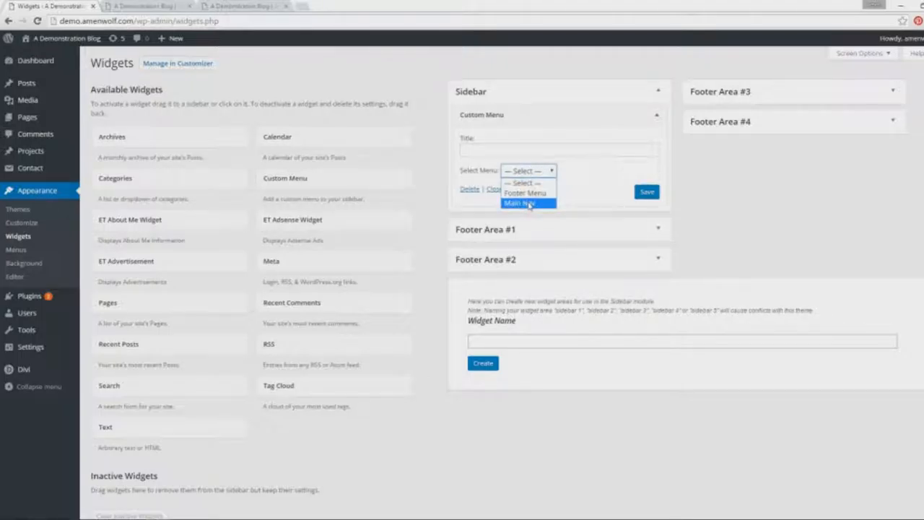
mouse_move(525, 193)
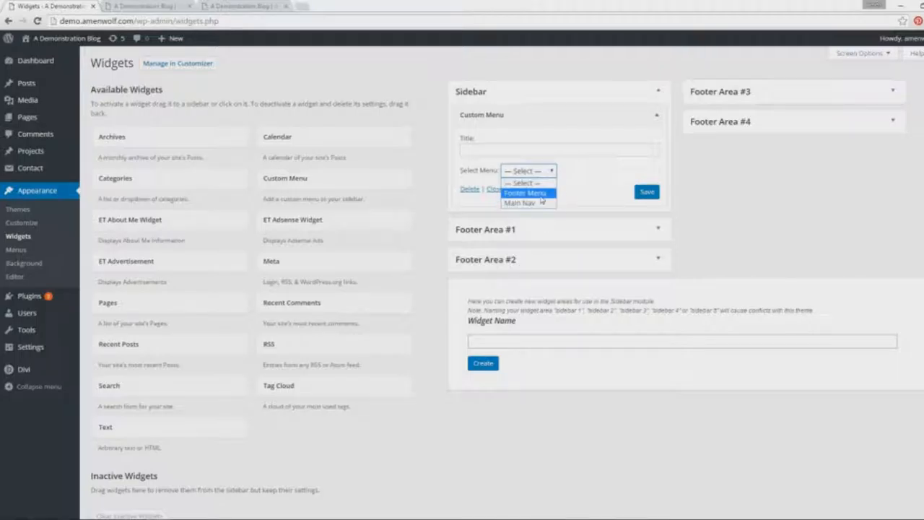
click(520, 202)
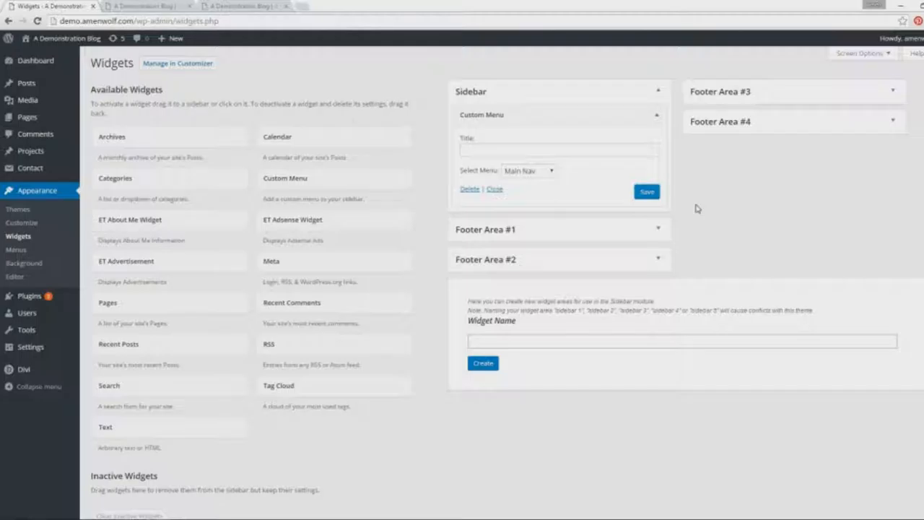
click(527, 170)
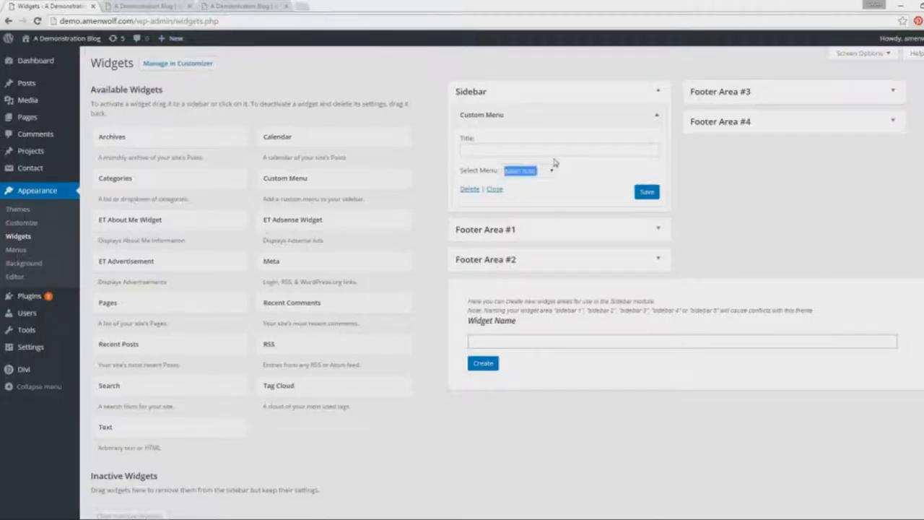
click(559, 150)
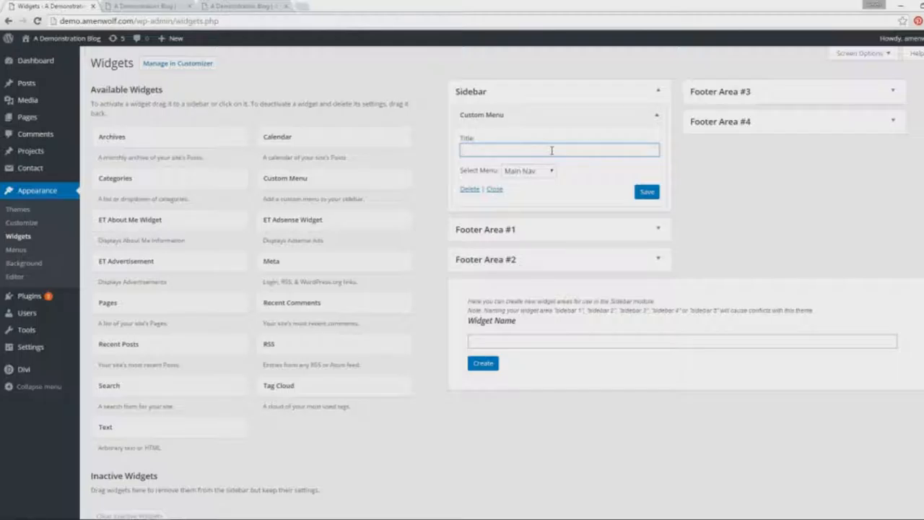
text(Photoshop)
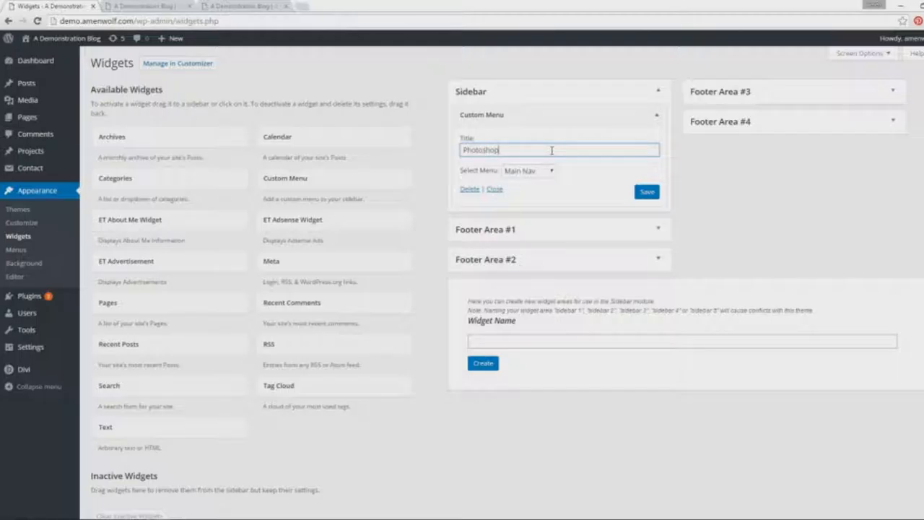
text(Stuffs)
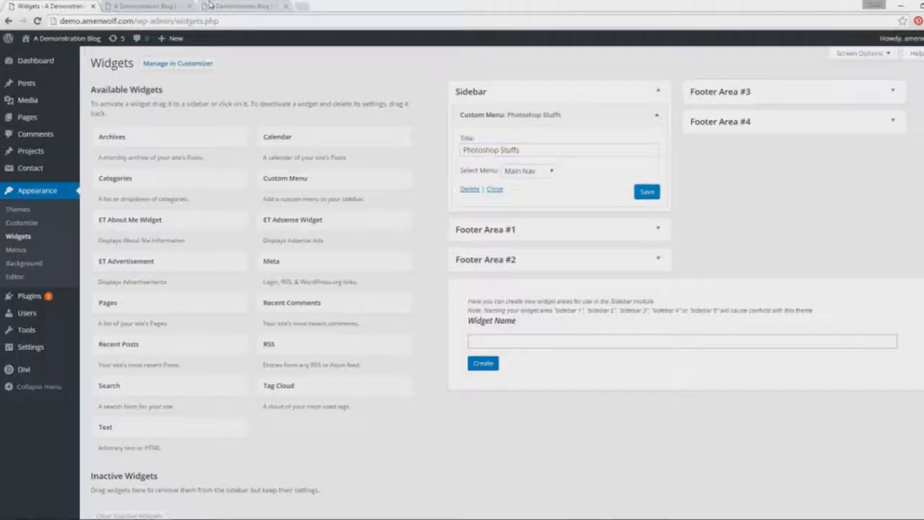
click(241, 5)
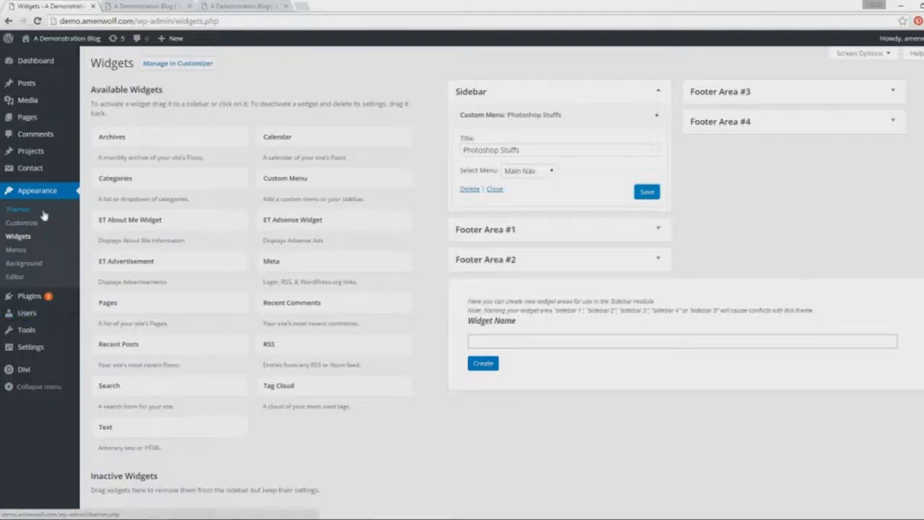
Activate the Twenty Fifteen theme from Themes and return to the menu editor.
click(16, 249)
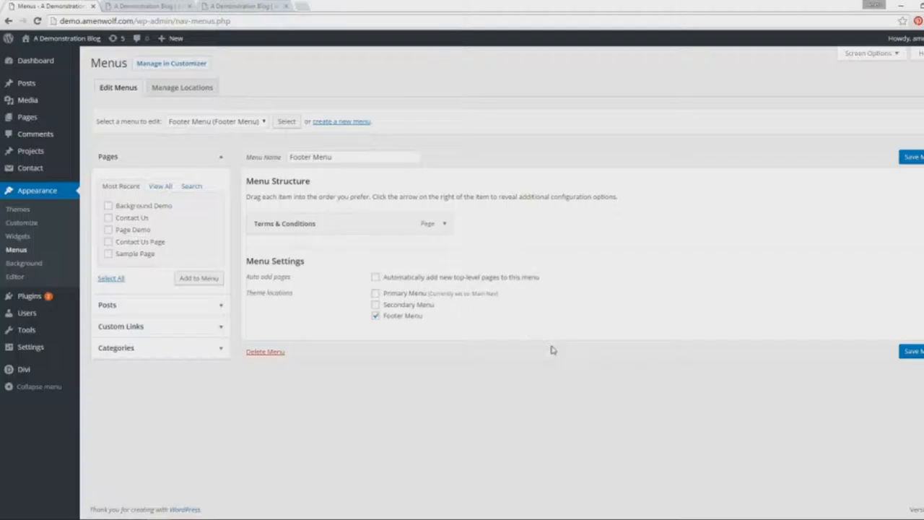
mouse_move(579, 350)
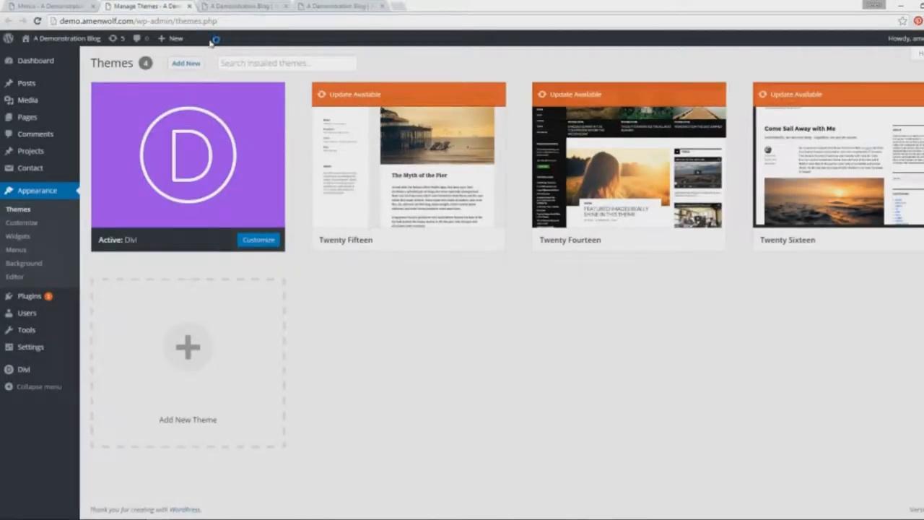
mouse_move(408, 167)
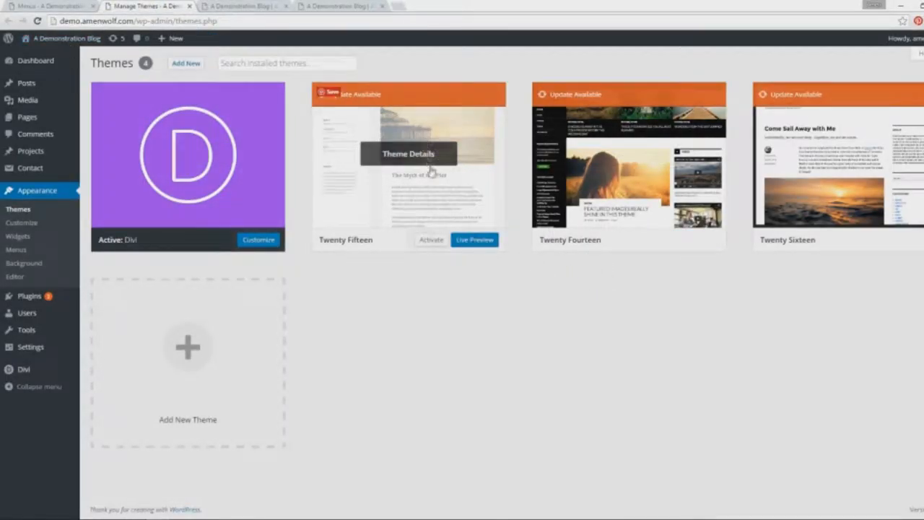
click(431, 239)
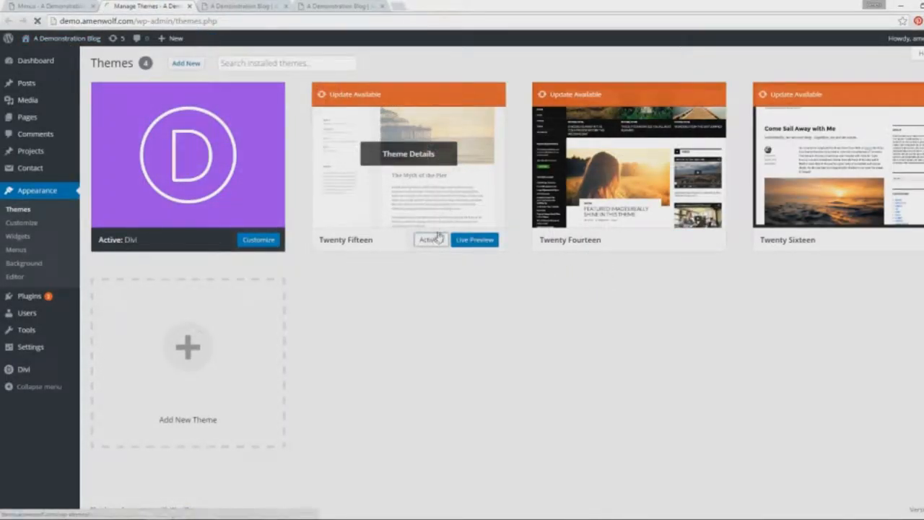
click(431, 239)
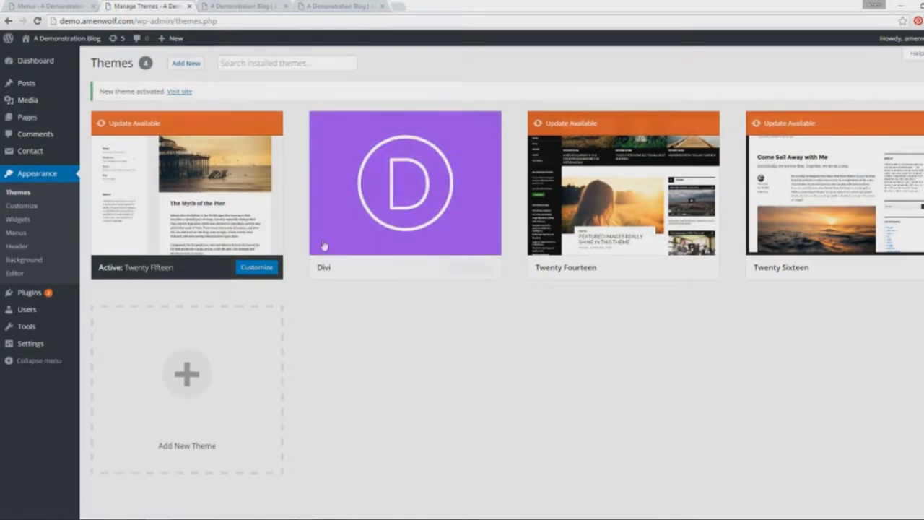
click(15, 233)
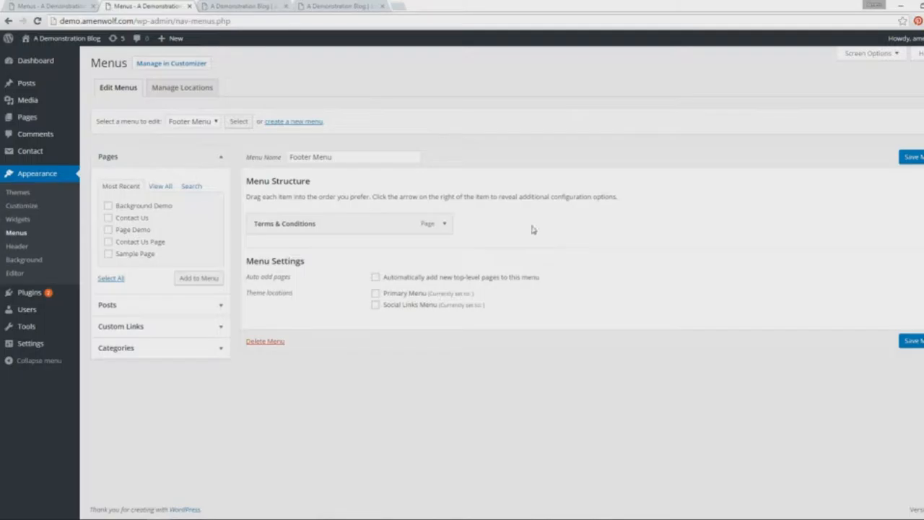
mouse_move(426, 125)
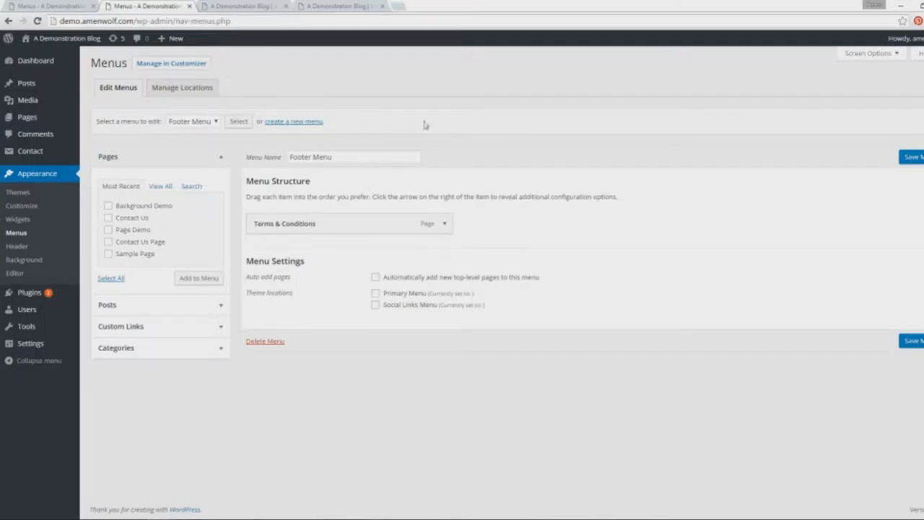
mouse_move(471, 296)
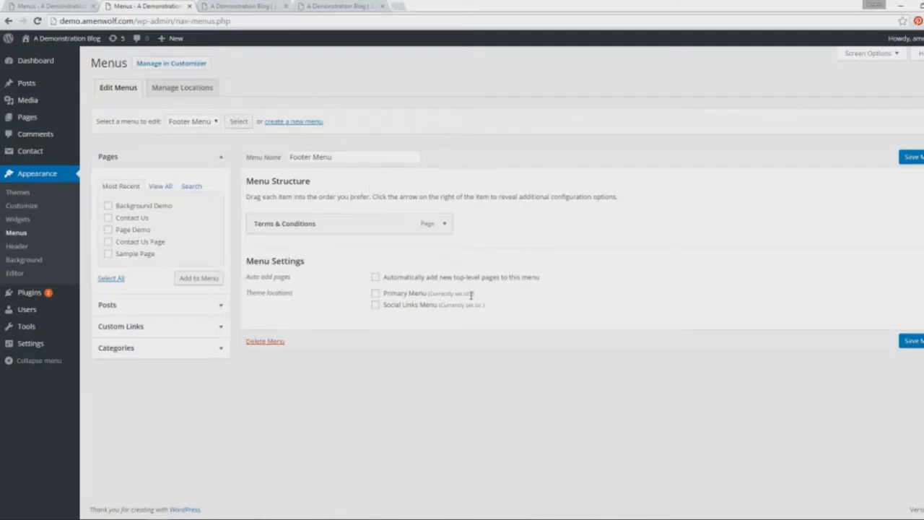
mouse_move(444, 303)
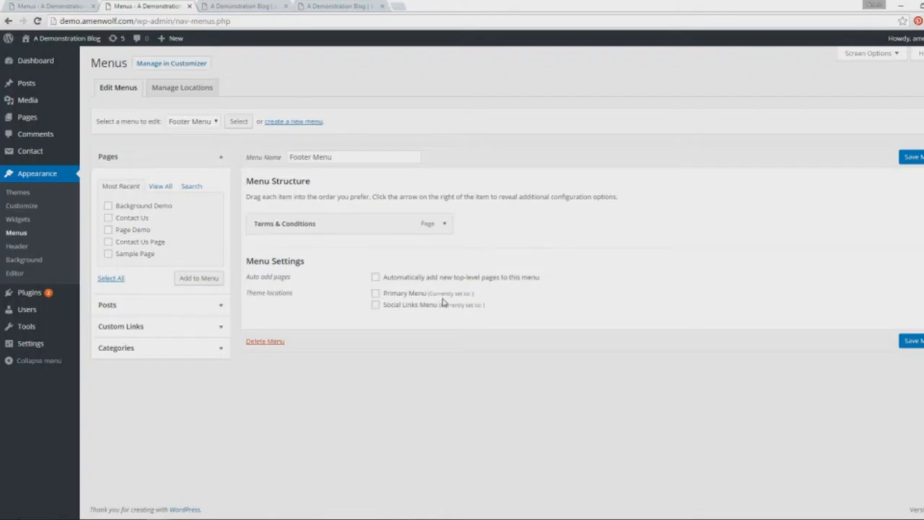
Tick Primary Menu as the Footer Menu's location, leaving Social Links Menu unticked.
click(375, 304)
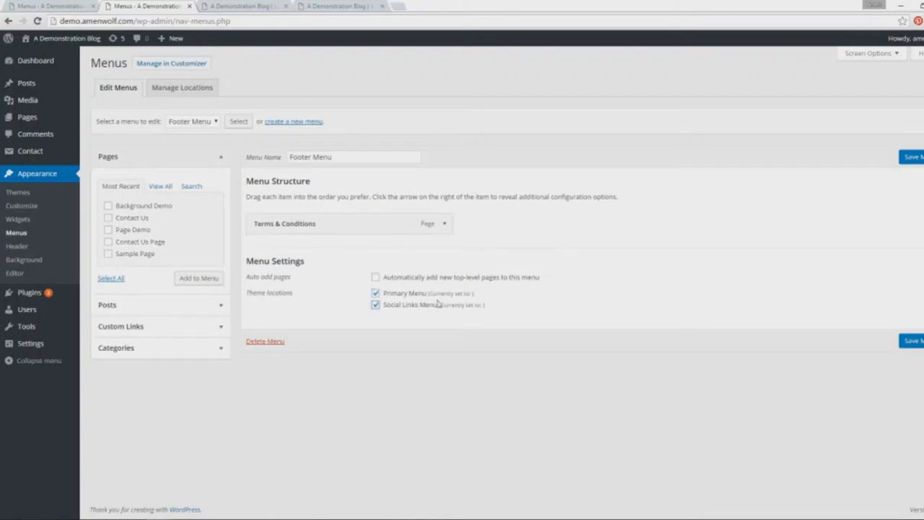
click(374, 293)
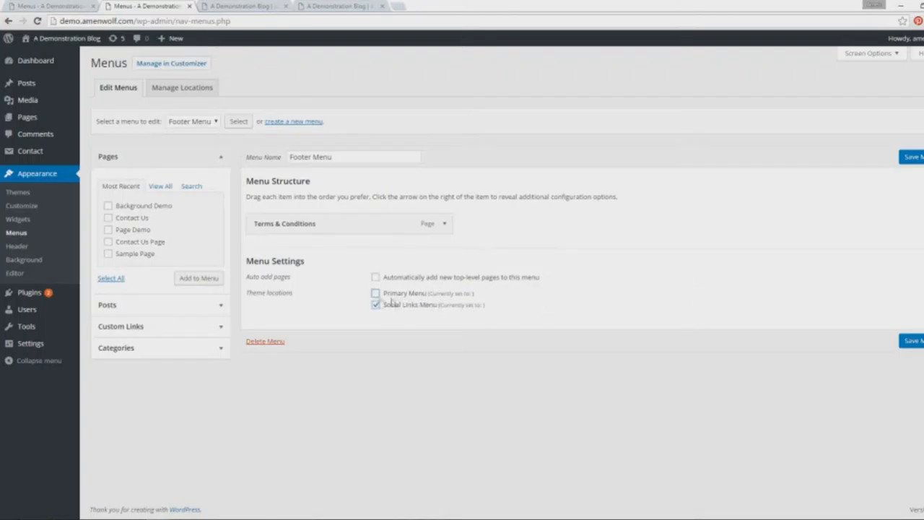
click(376, 293)
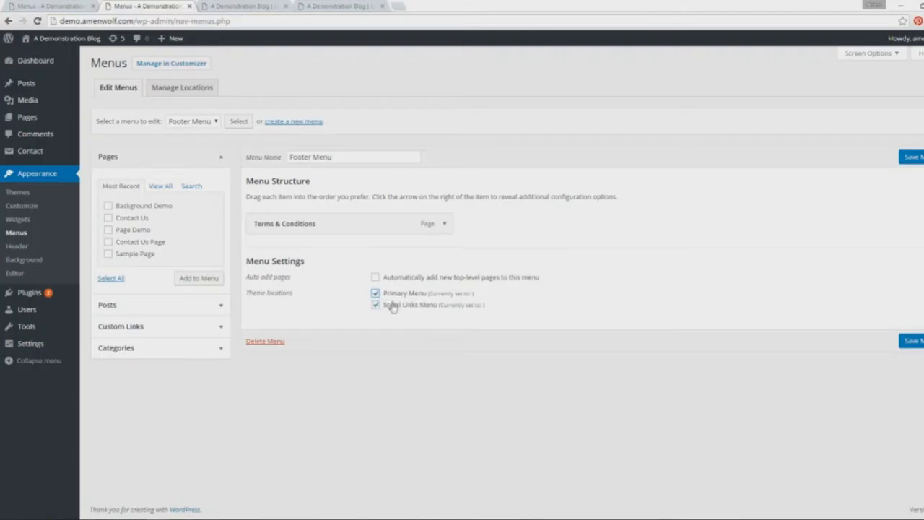
click(375, 304)
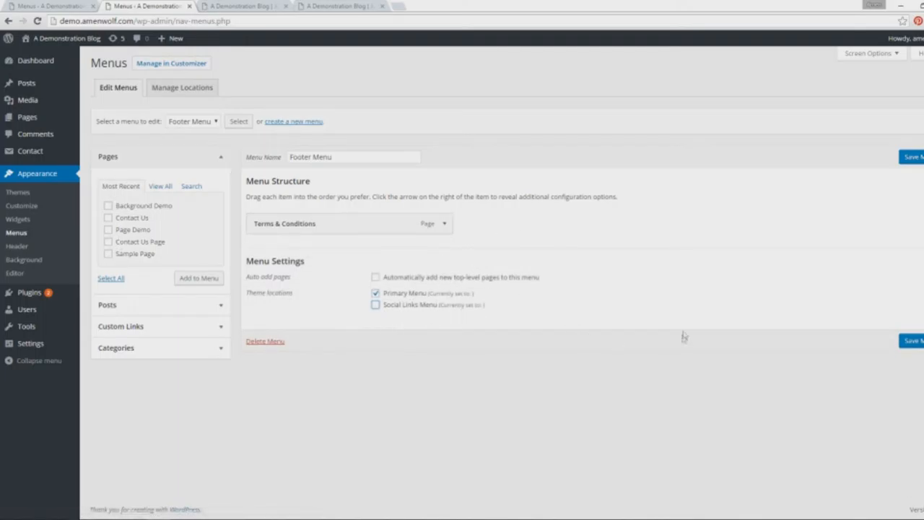
mouse_move(688, 336)
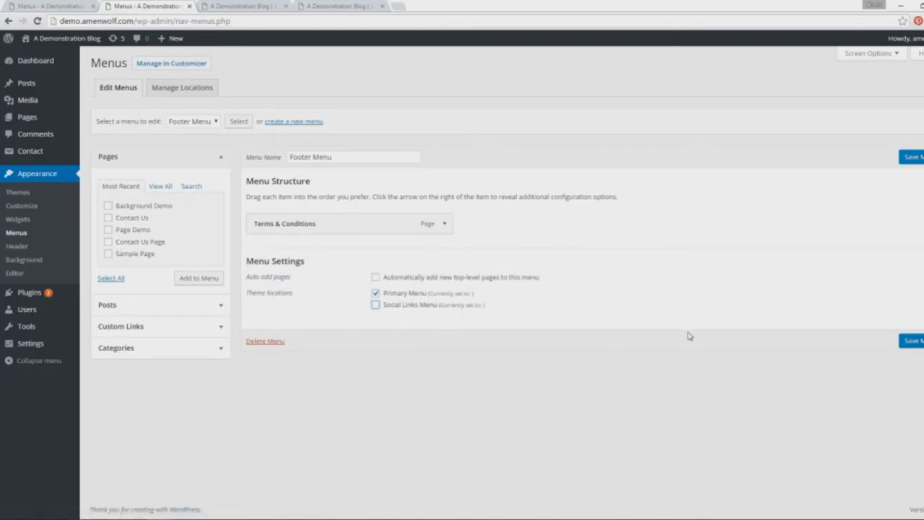